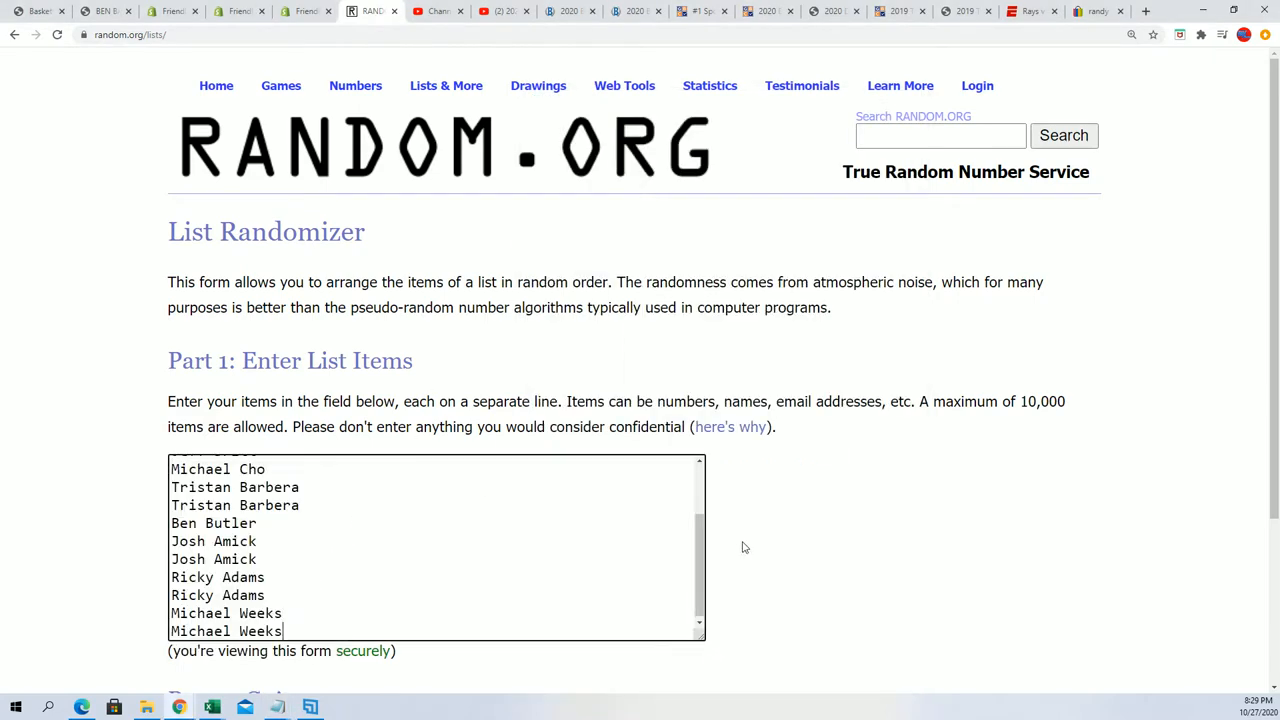
- Randomize the 15 owner names and reshuffle twice more for a fresh order starting with Ben Butler
{"action": "scroll", "scroll_direction": "down", "scroll_amount": 3}
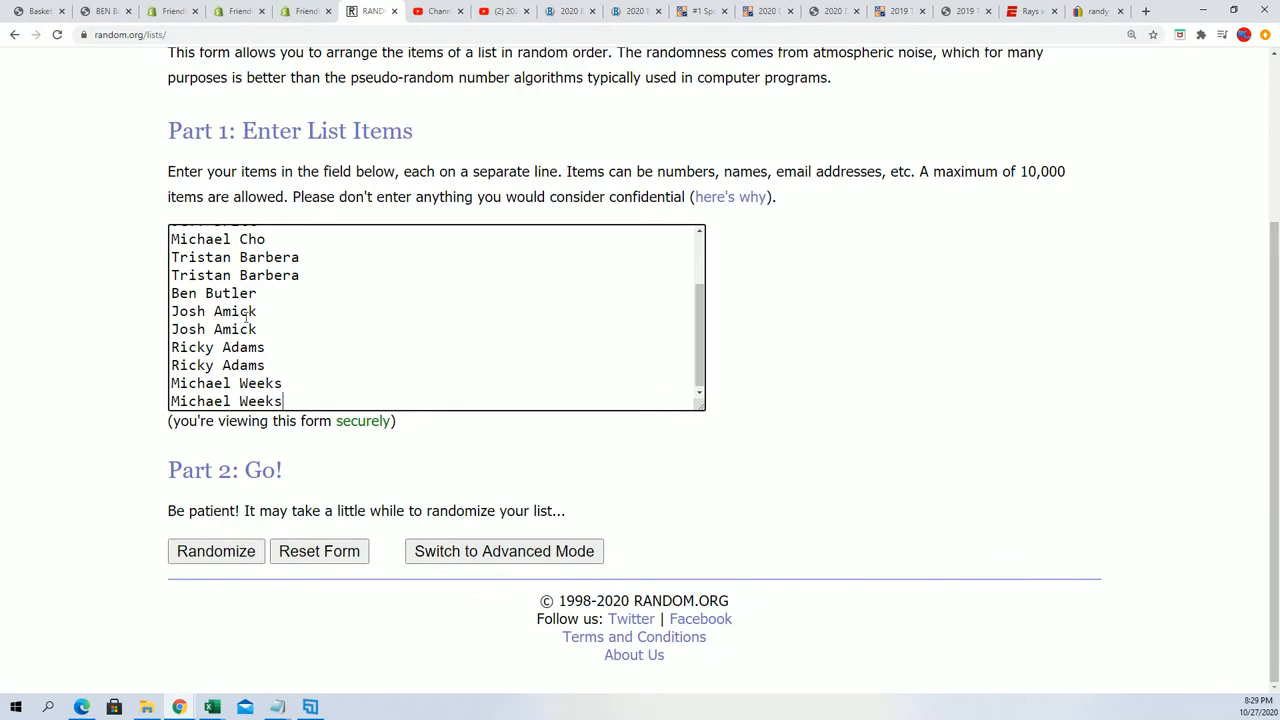
{"action": "mouse_move", "coordinate": [236, 536]}
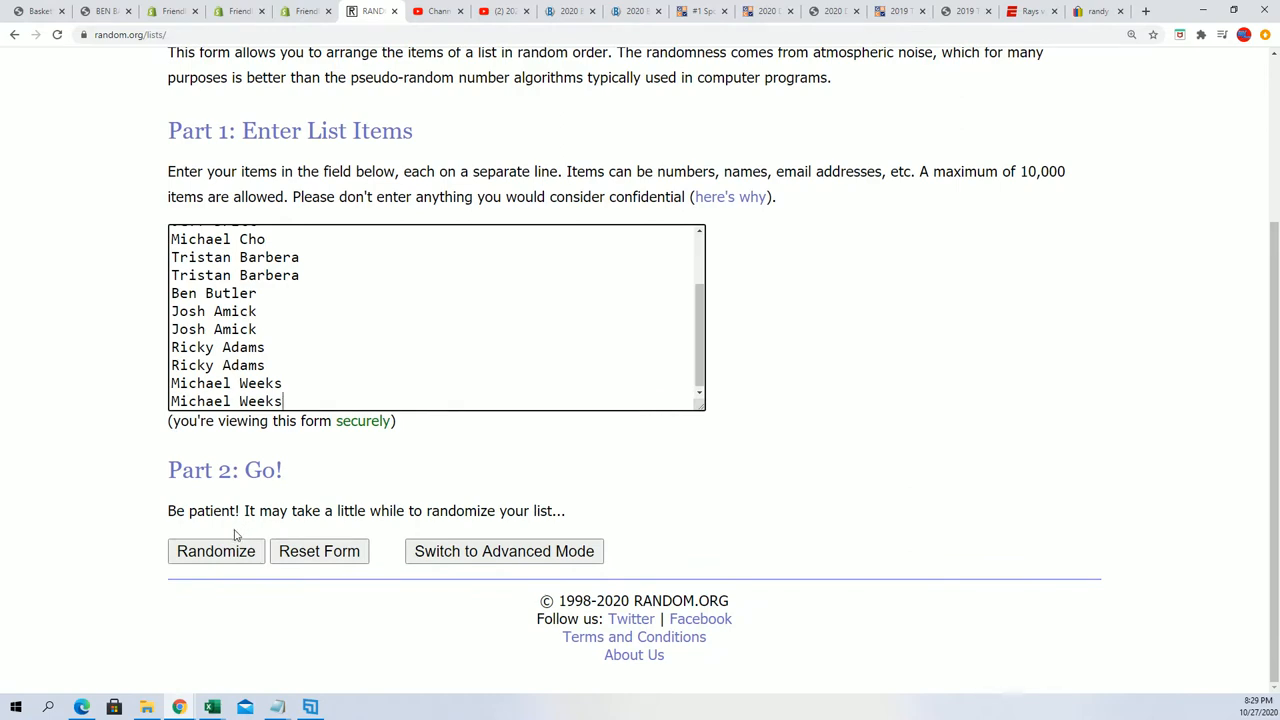
{"action": "left_click", "coordinate": [216, 552]}
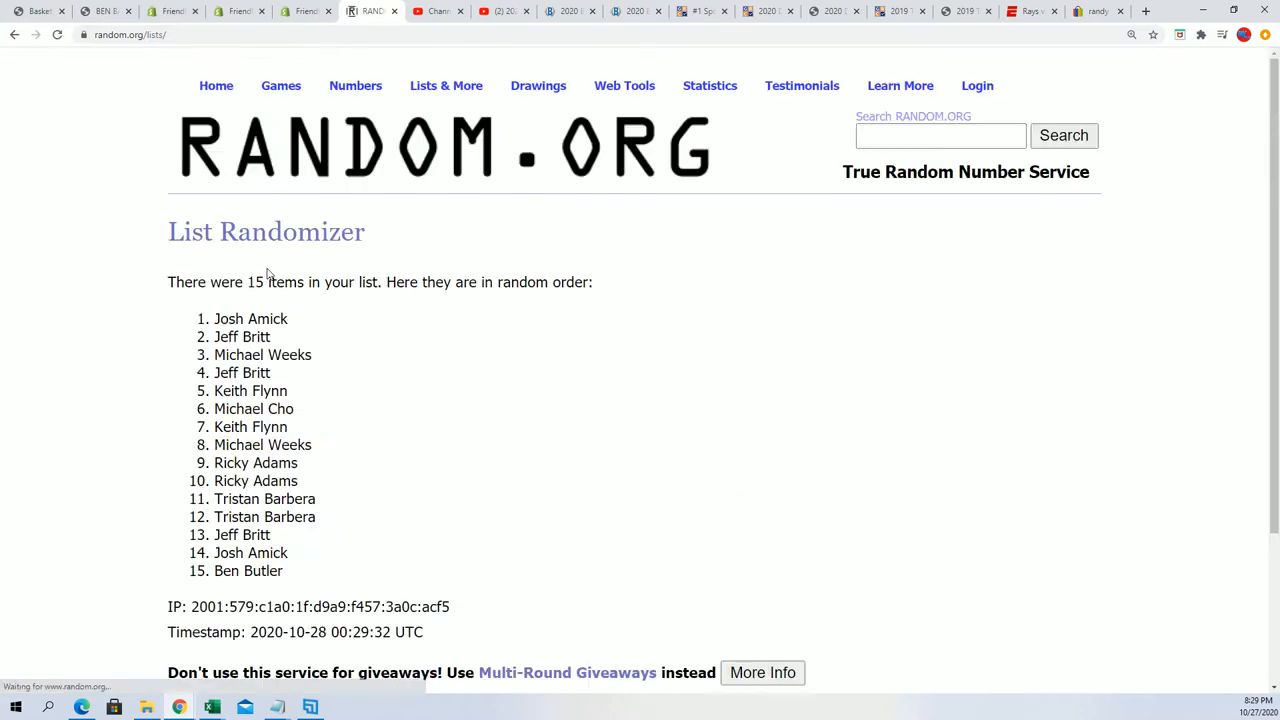
{"action": "left_click", "coordinate": [198, 550]}
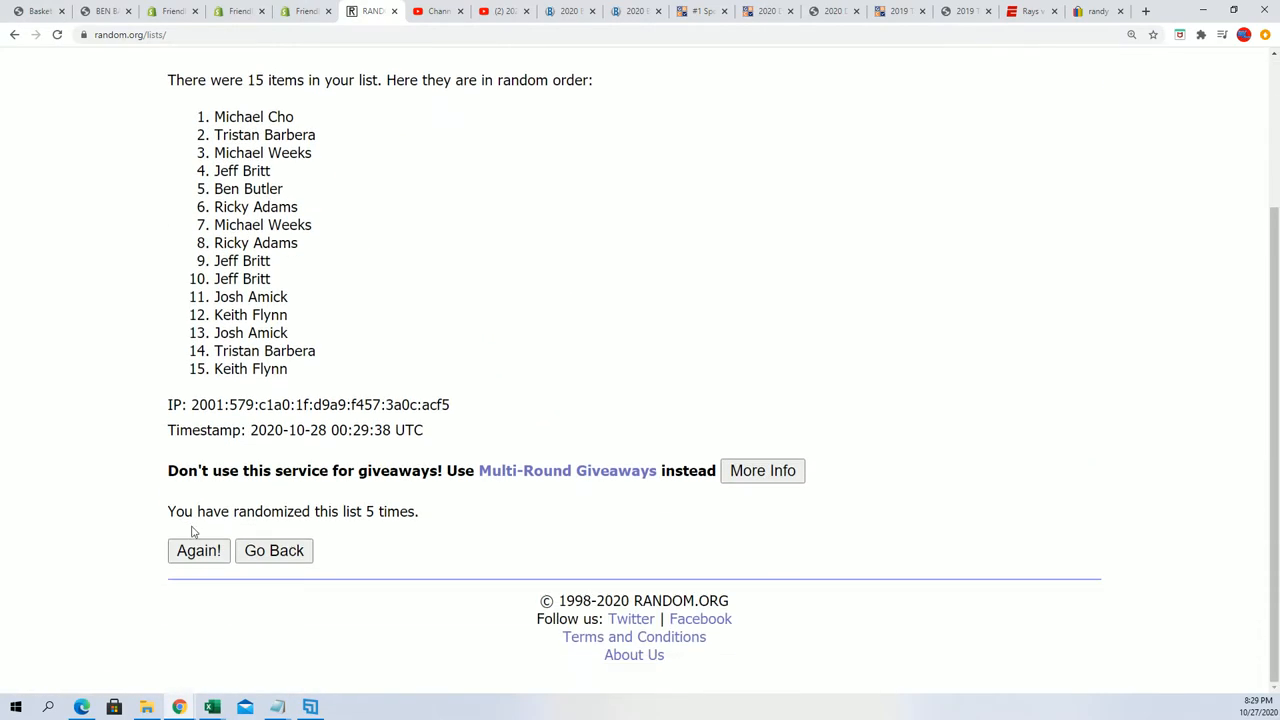
{"action": "left_click", "coordinate": [198, 550]}
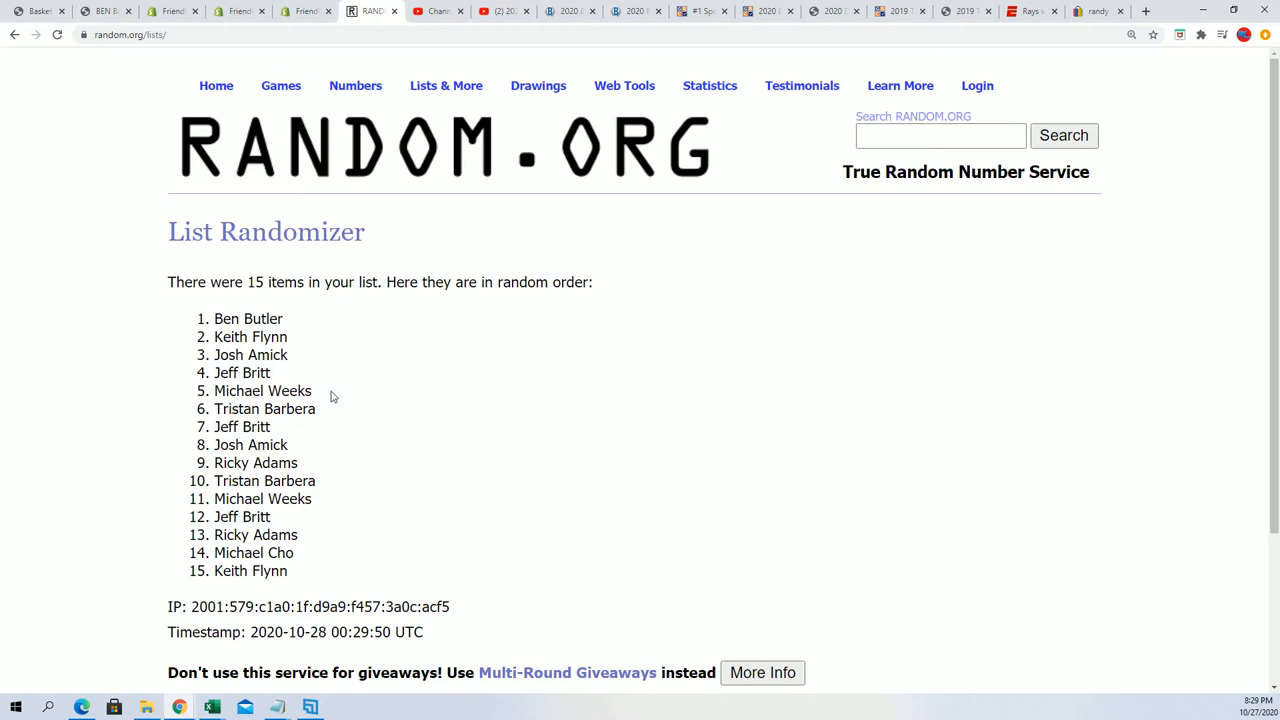
- Copy the first five shuffled names and paste them under the second owner list in Notepad
{"action": "left_click_drag", "start_coordinate": [244, 318], "coordinate": [312, 390]}
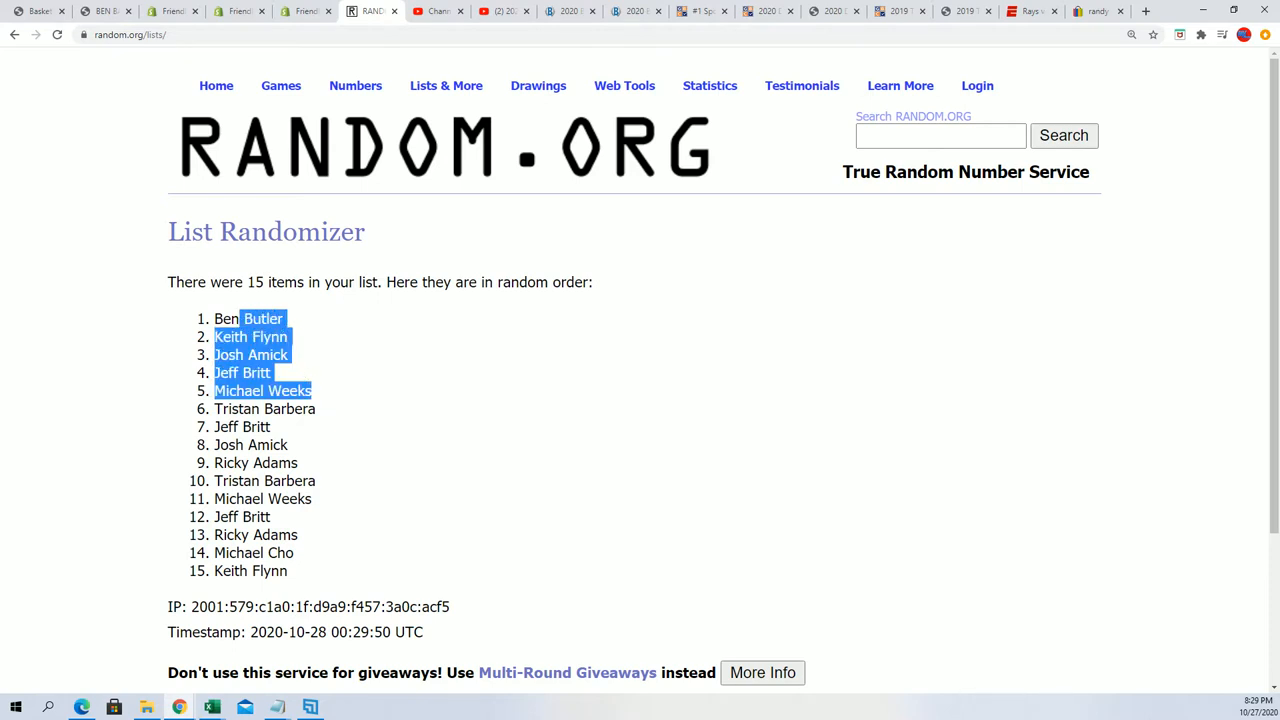
{"action": "right_click", "coordinate": [250, 356]}
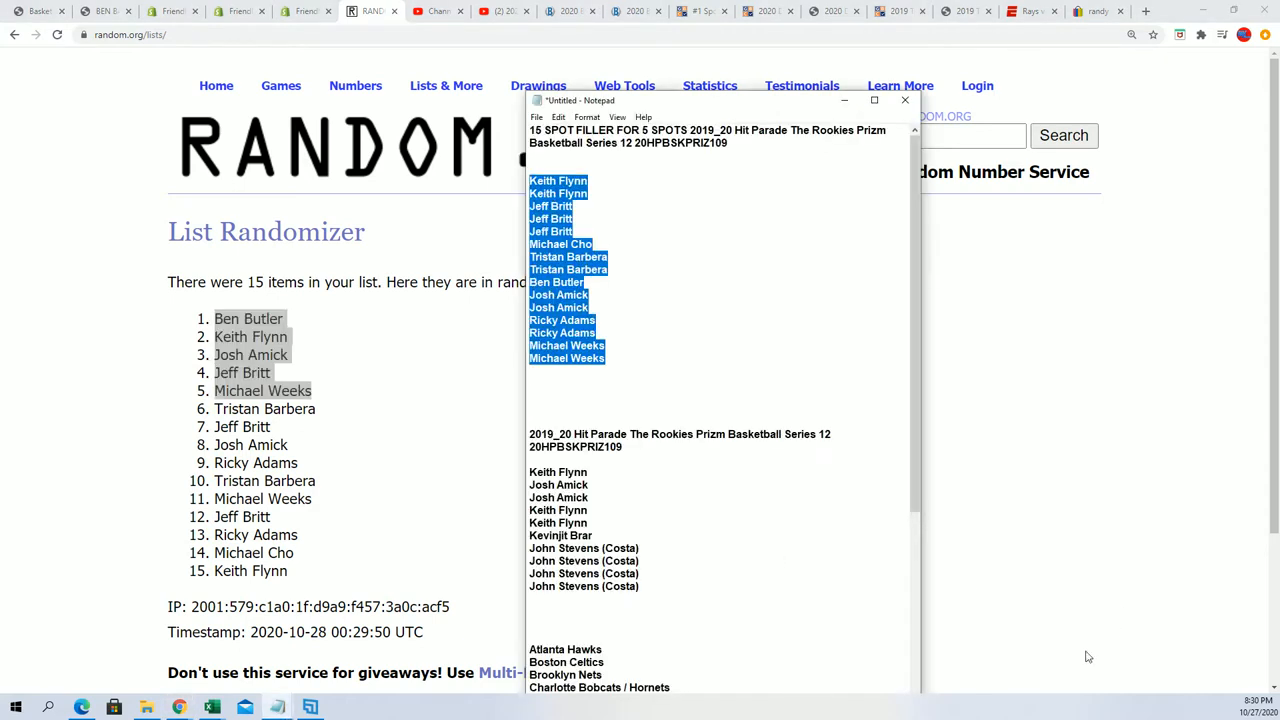
{"action": "left_click", "coordinate": [660, 594]}
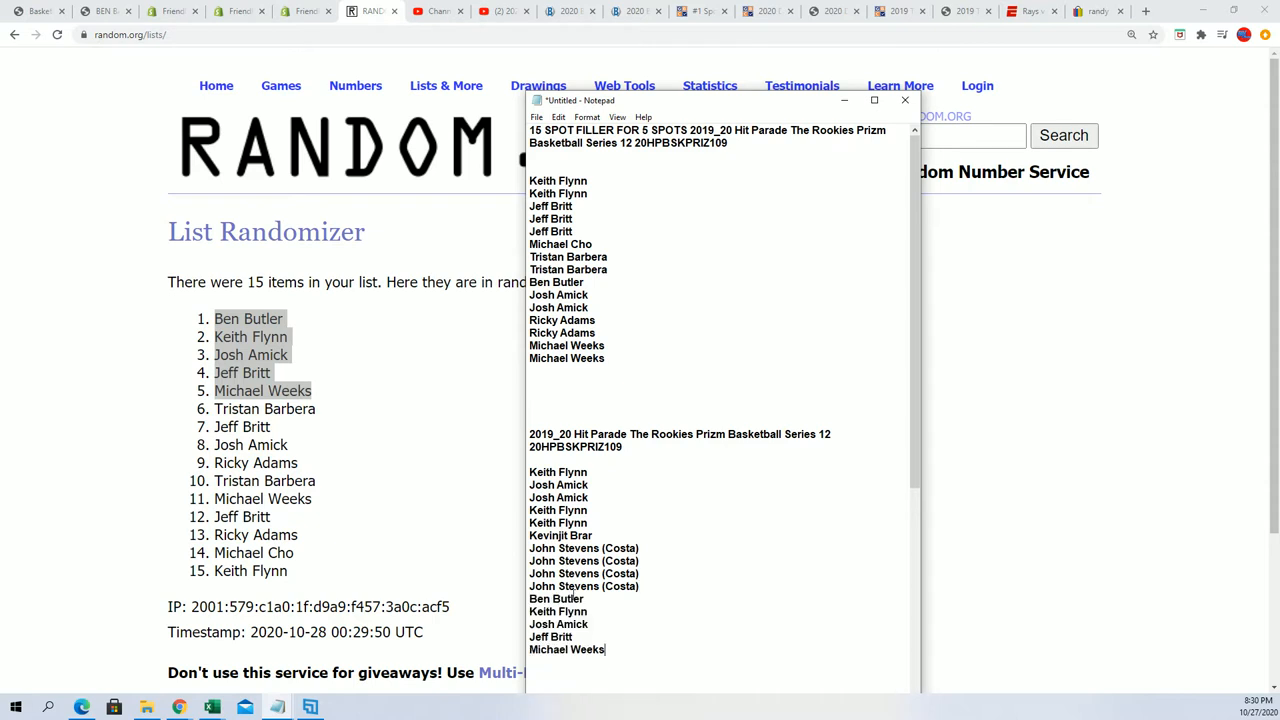
- Duplicate the second owner list and copy the doubled 30-name list for the randomizer
{"action": "left_click_drag", "start_coordinate": [544, 496], "coordinate": [604, 648]}
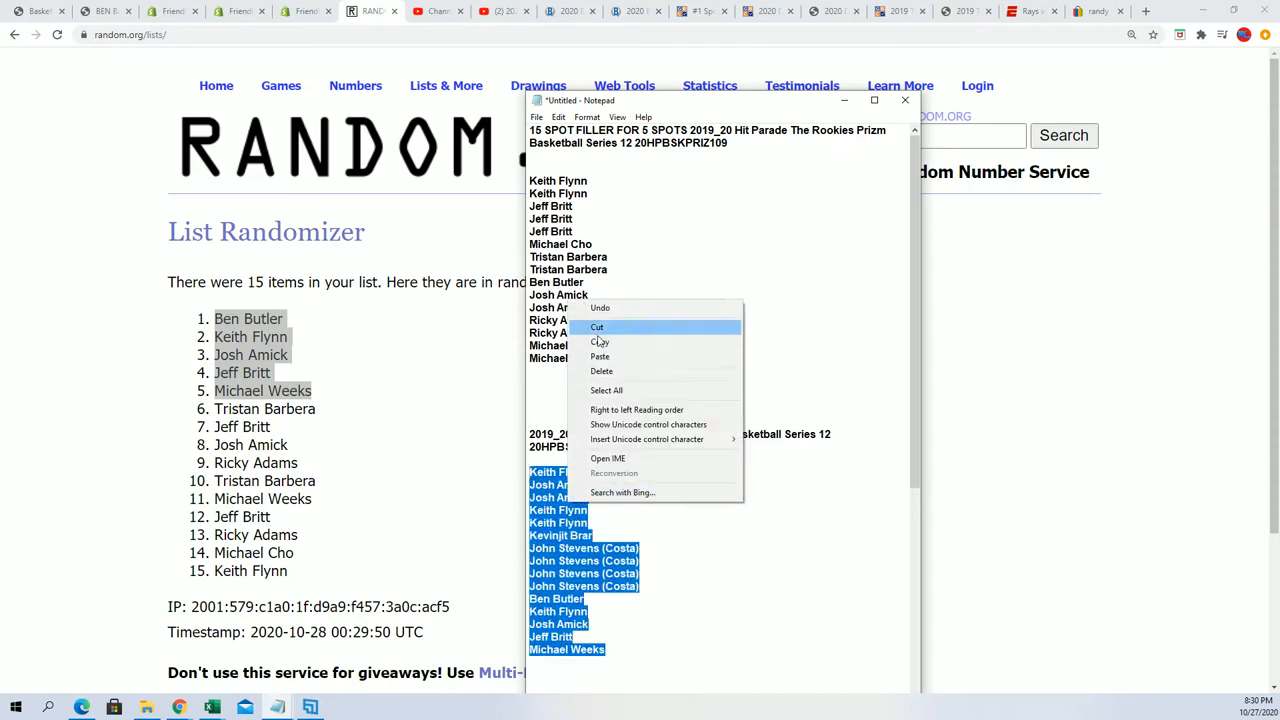
{"action": "left_click", "coordinate": [596, 328]}
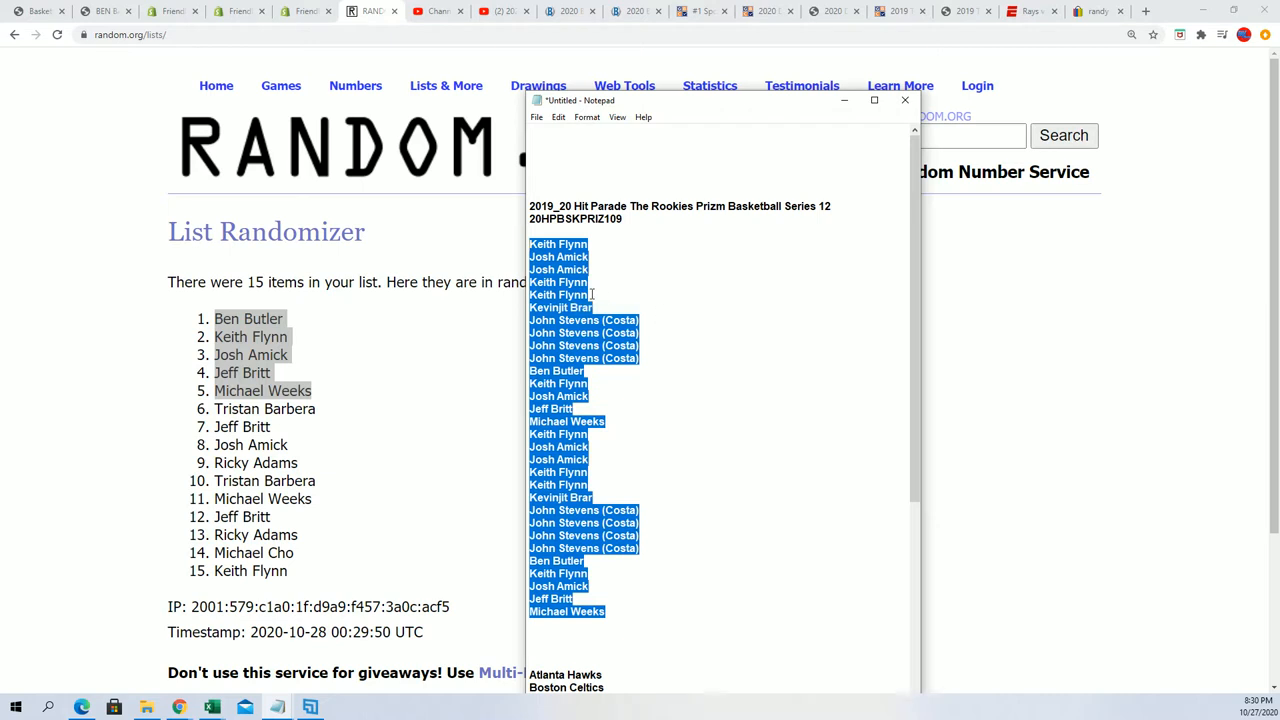
{"action": "left_click", "coordinate": [446, 84]}
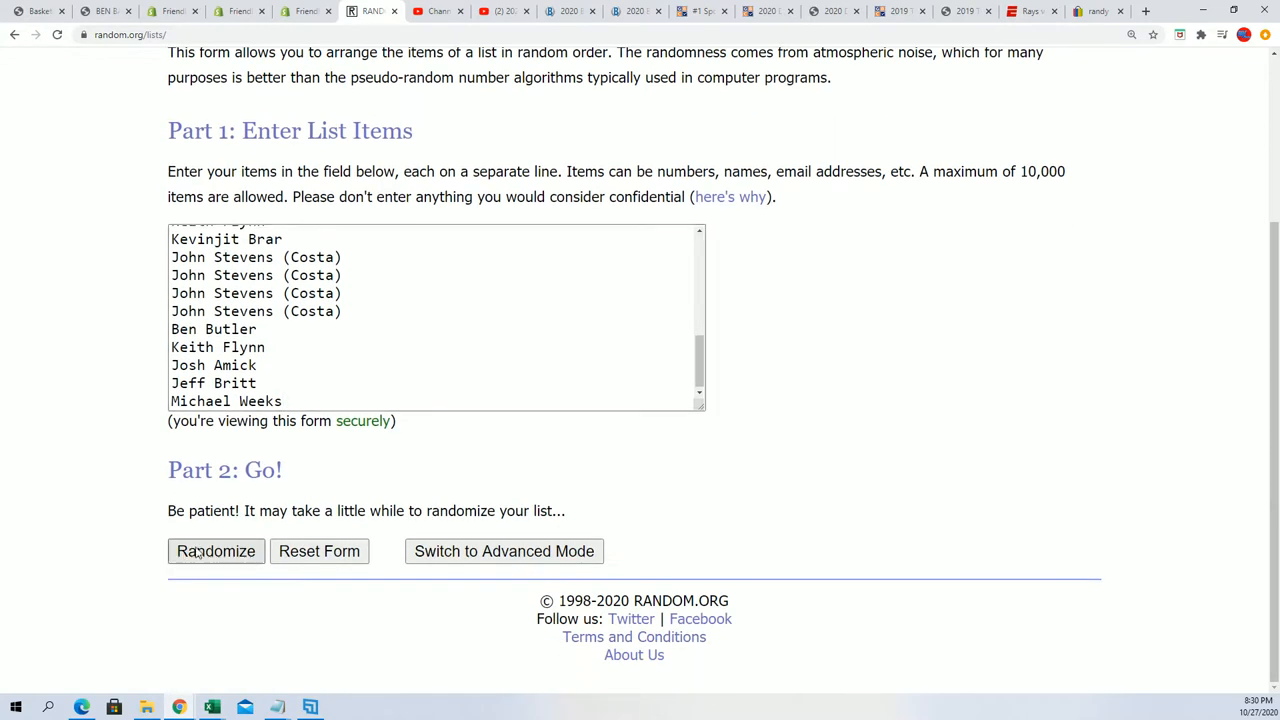
{"action": "left_click", "coordinate": [216, 552]}
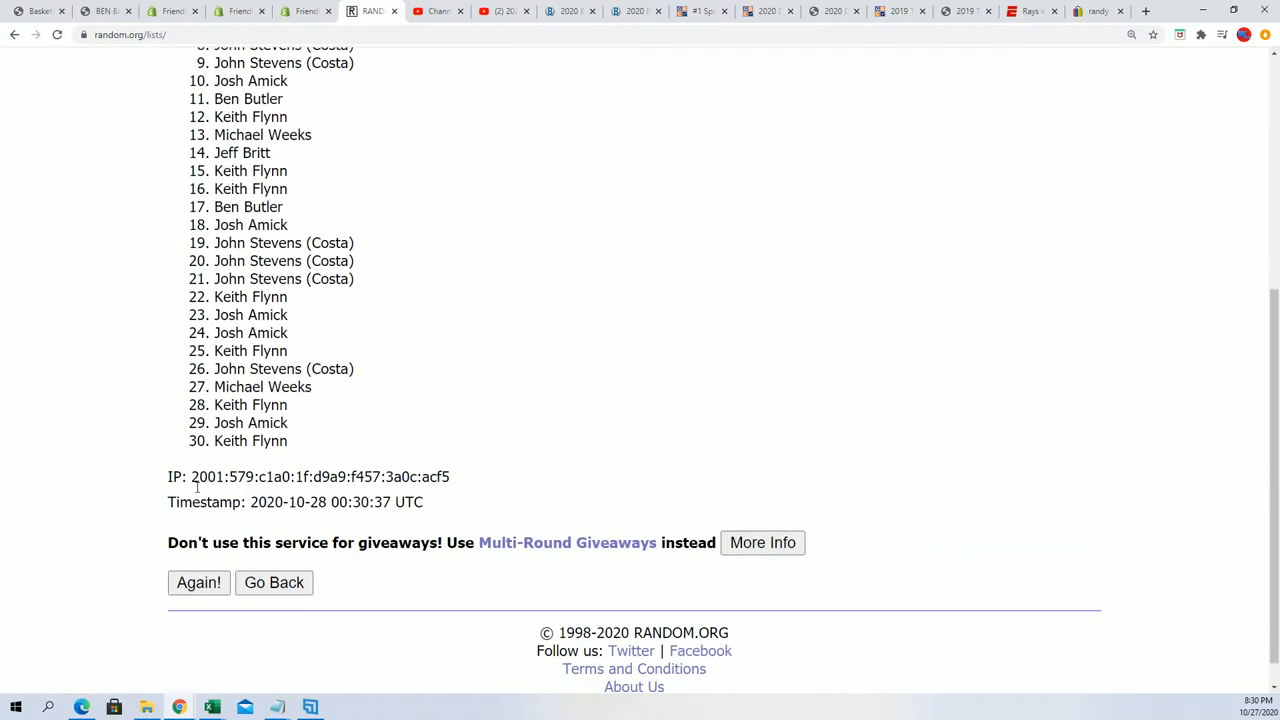
{"action": "left_click", "coordinate": [198, 582]}
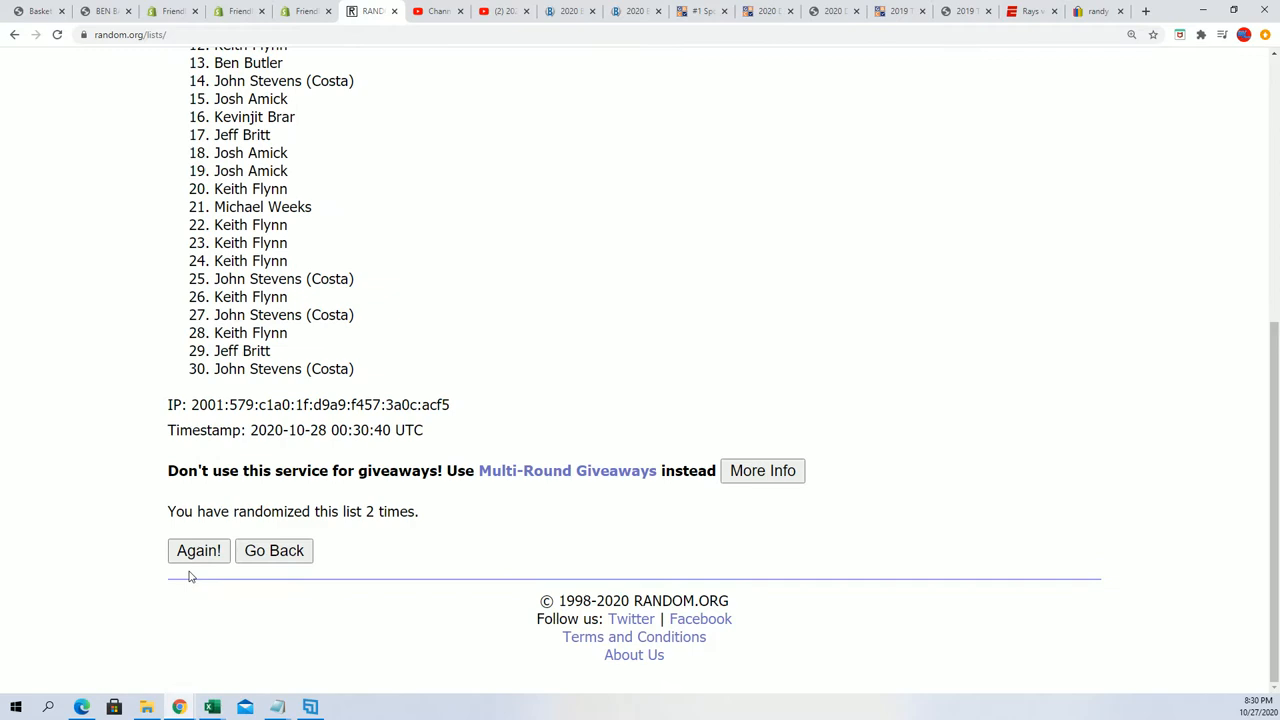
{"action": "left_click", "coordinate": [198, 550]}
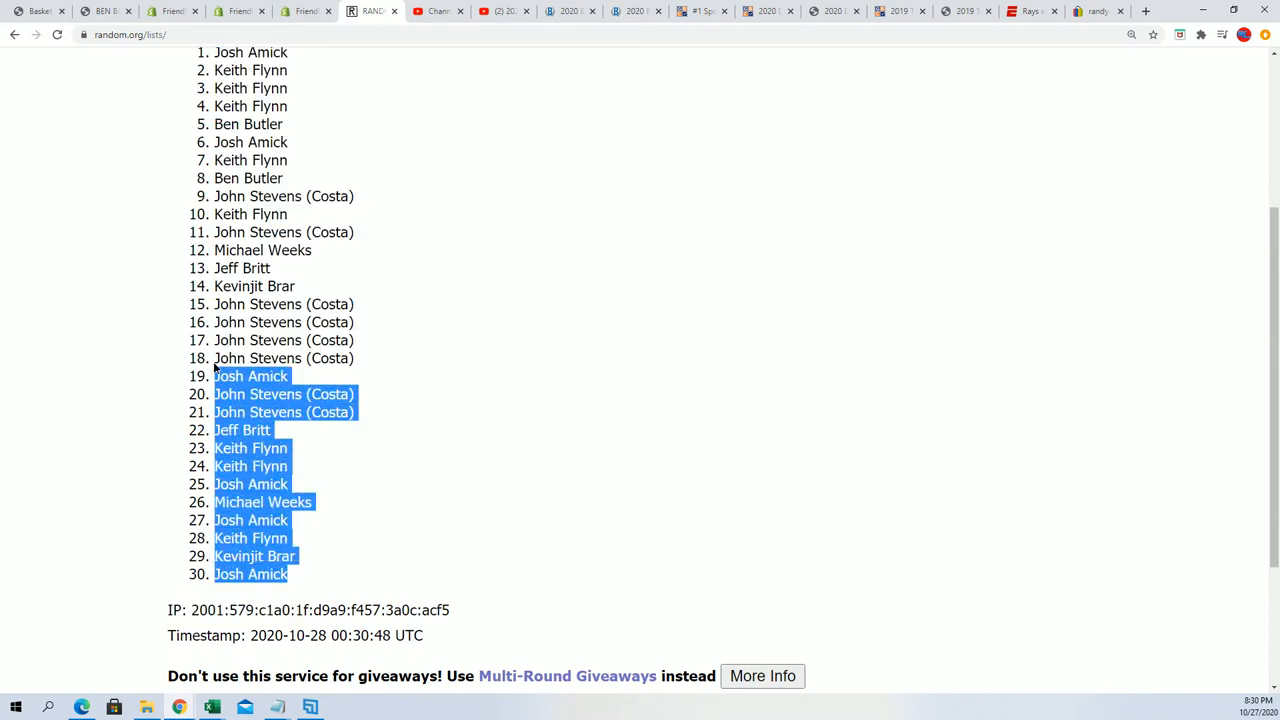
{"action": "scroll", "scroll_direction": "up", "scroll_amount": 3}
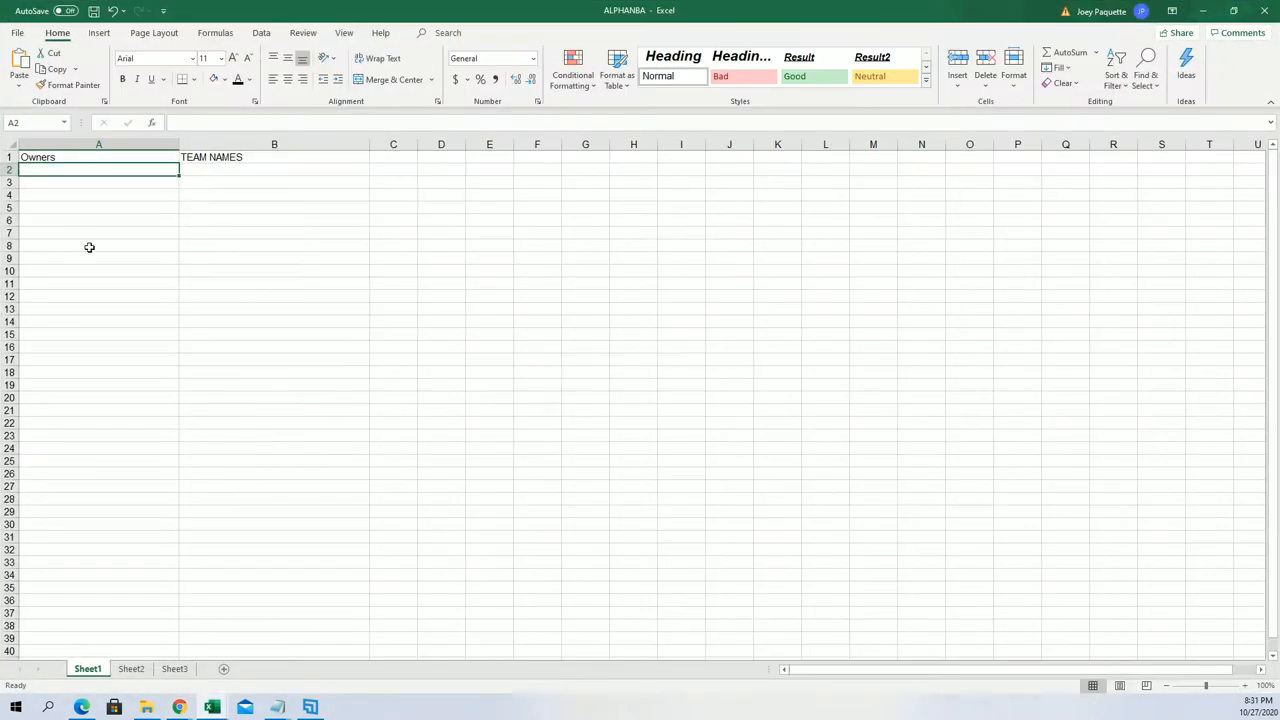
- Paste the 30 shuffled owner names into A2 as plain text via Paste Special and widen column A
{"action": "right_click", "coordinate": [98, 170]}
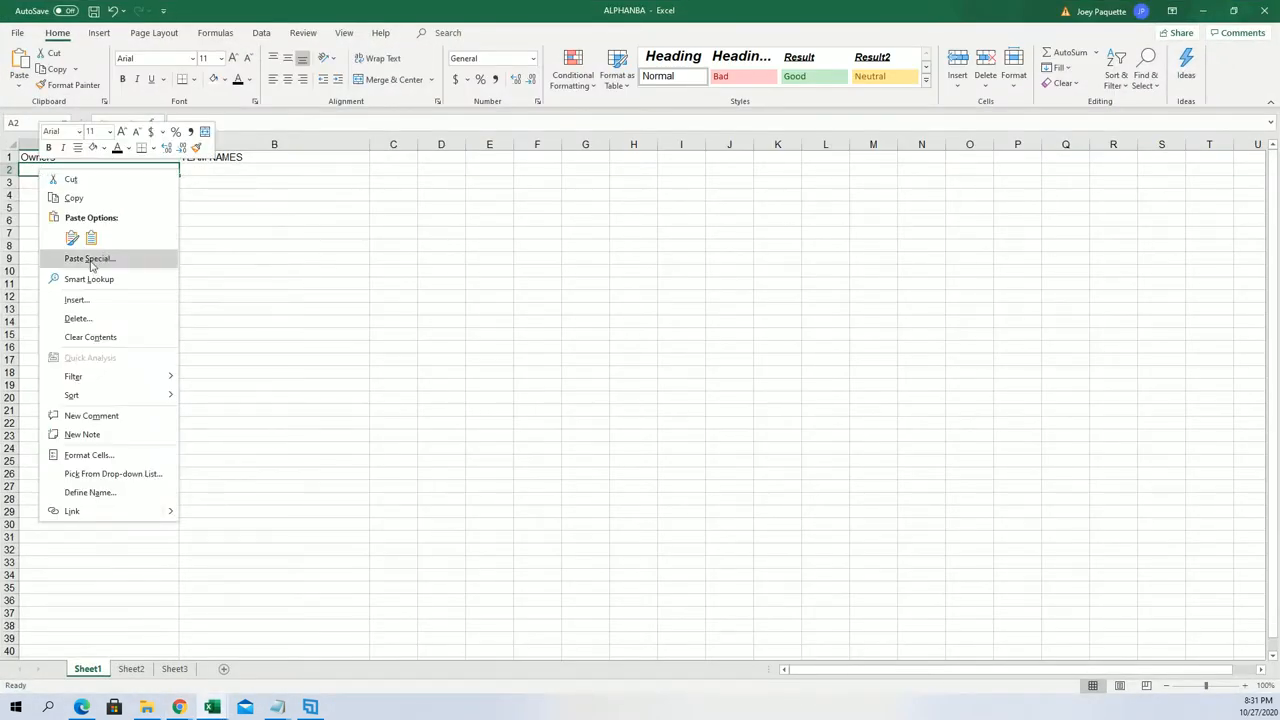
{"action": "left_click", "coordinate": [88, 258]}
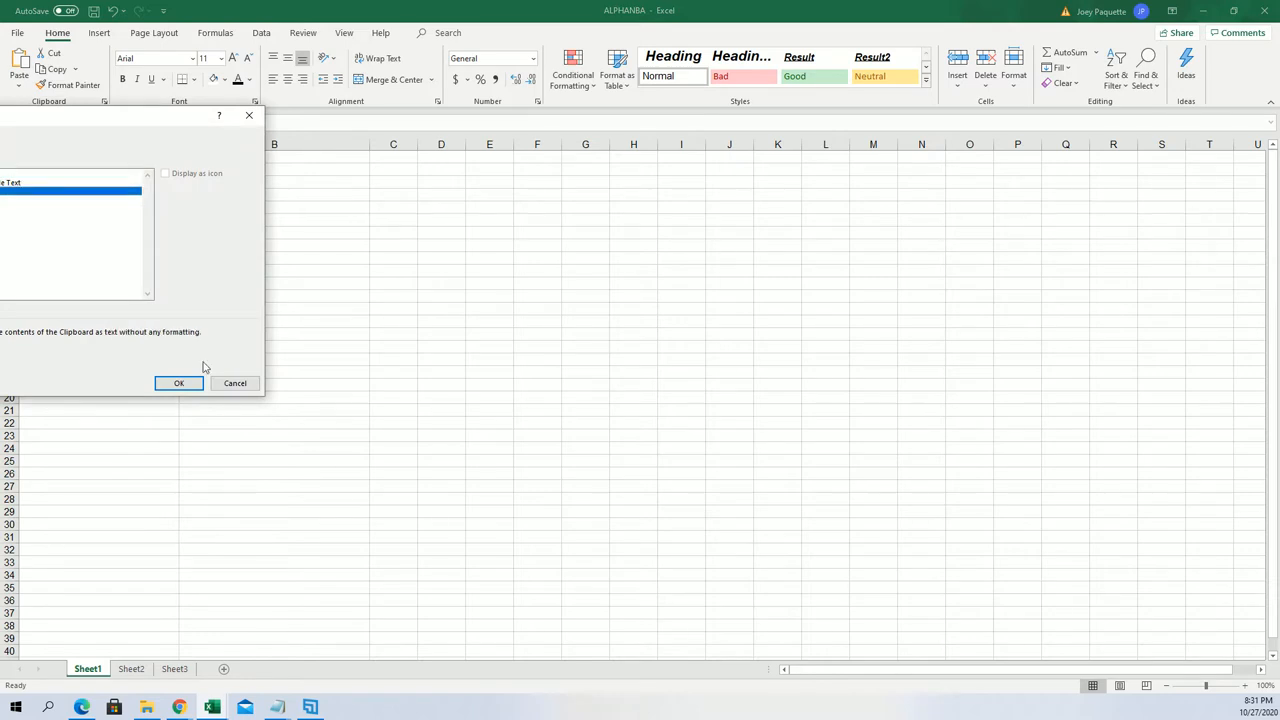
{"action": "left_click", "coordinate": [178, 384]}
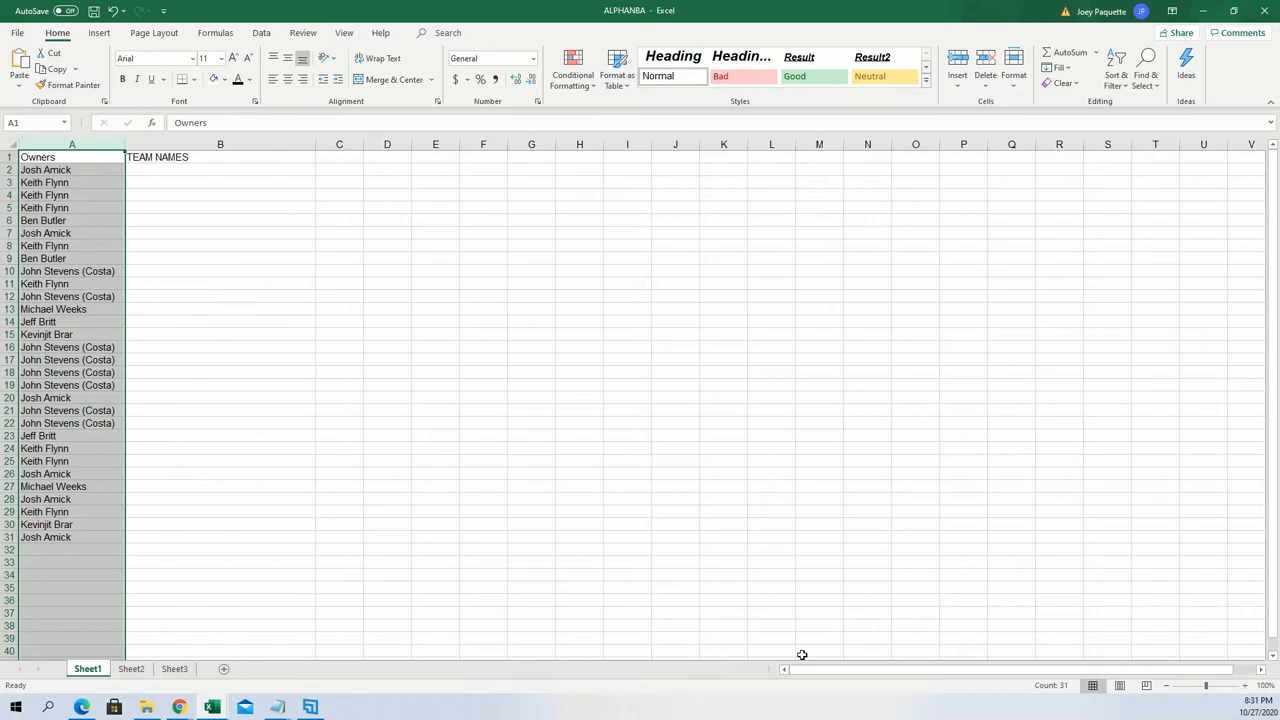
{"action": "left_click", "coordinate": [1244, 684]}
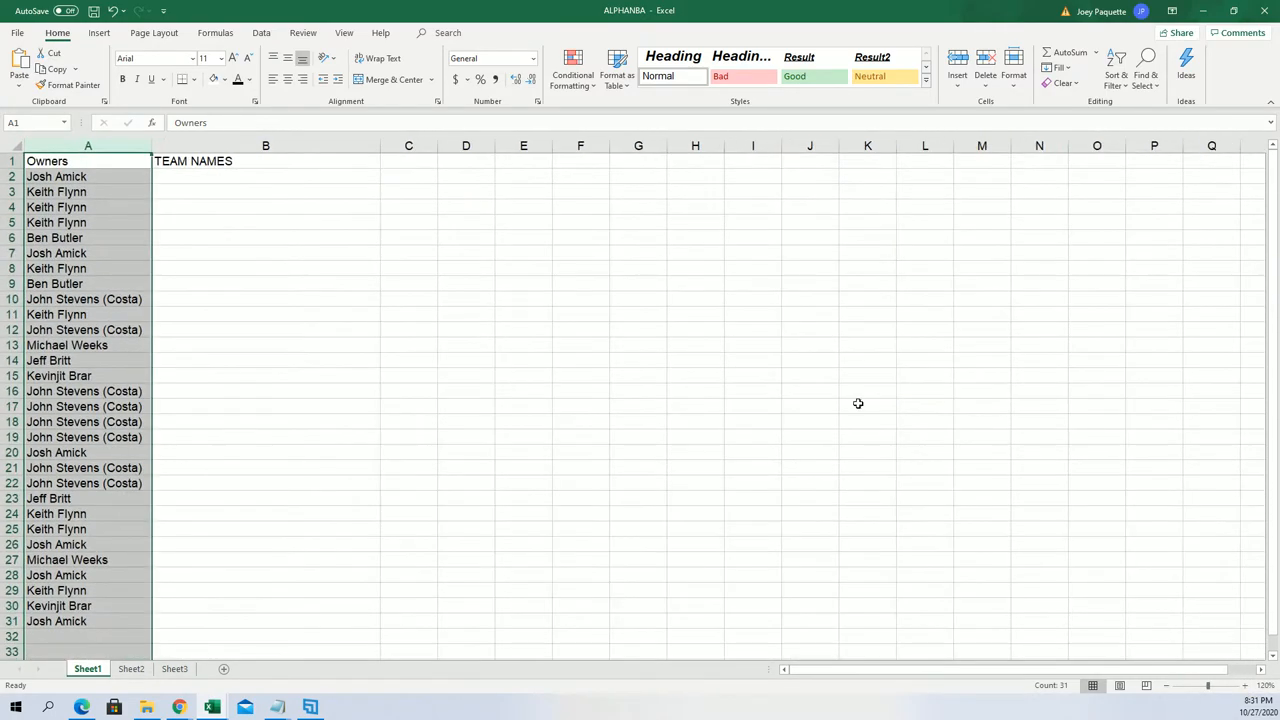
{"action": "left_click", "coordinate": [264, 176]}
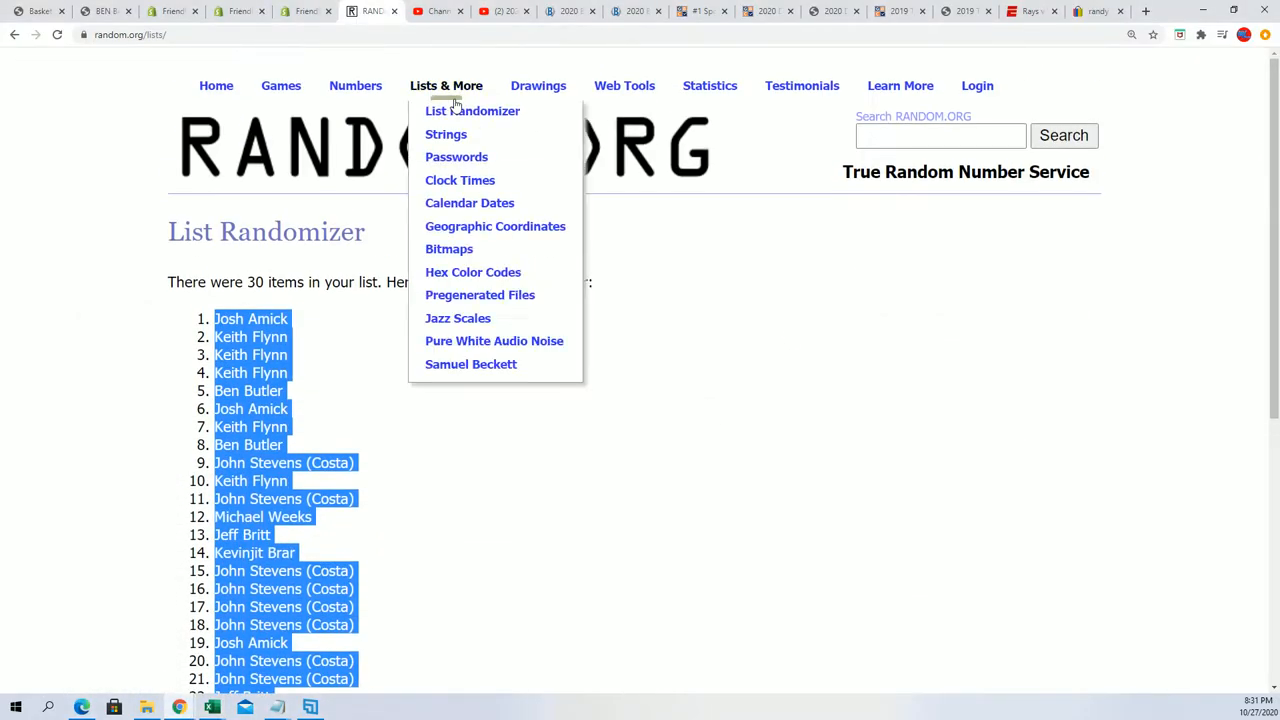
- Reshuffle the 30 NBA team names repeatedly until a final random order is shown
{"action": "left_click", "coordinate": [472, 112]}
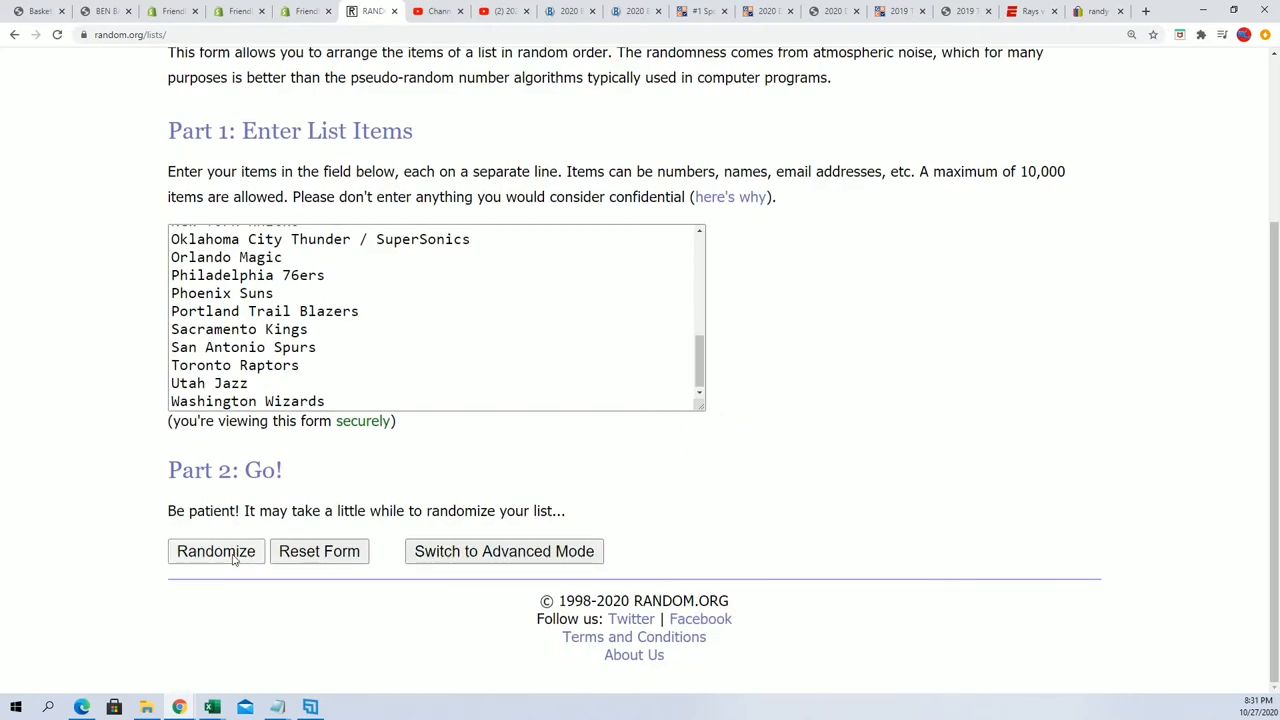
{"action": "left_click", "coordinate": [216, 552]}
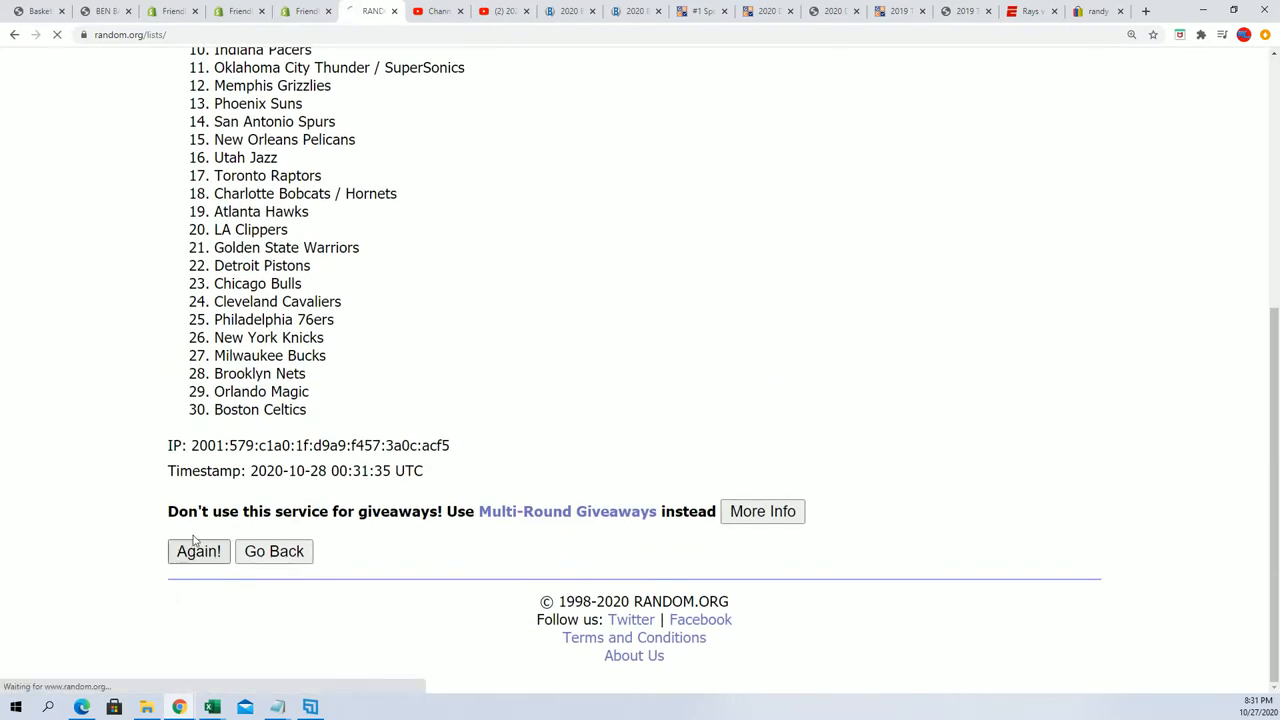
{"action": "left_click", "coordinate": [198, 552]}
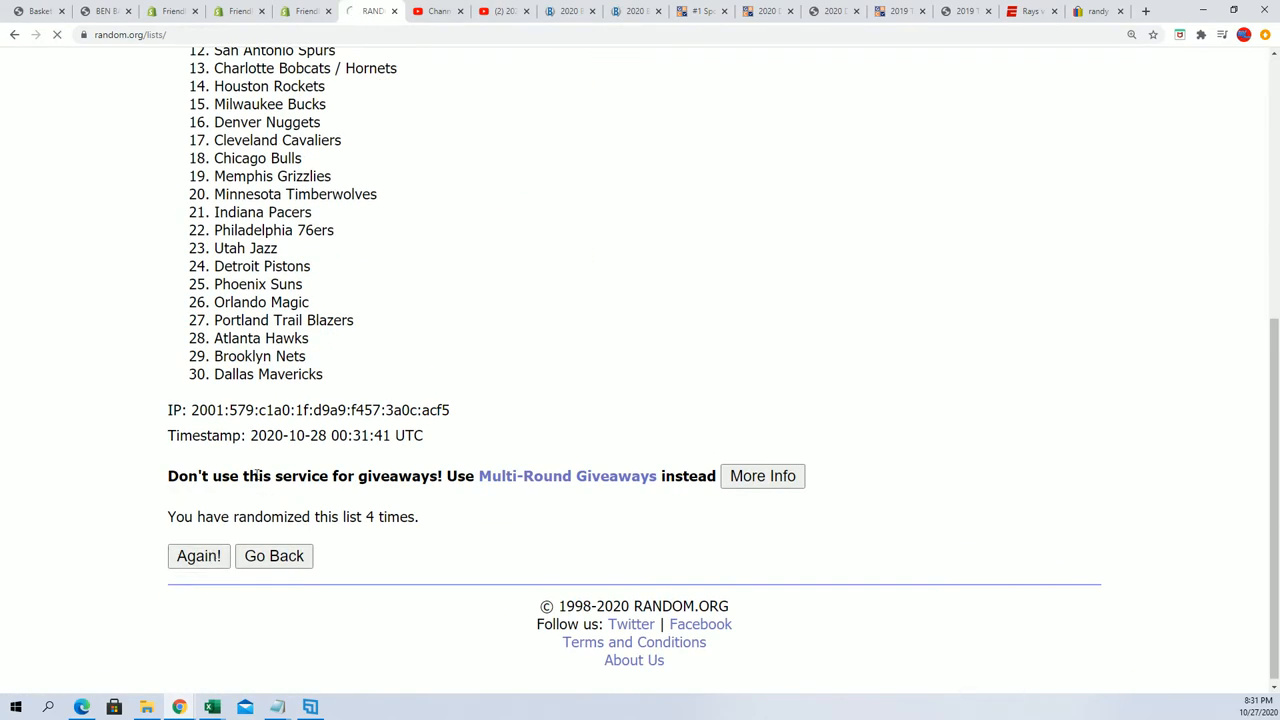
{"action": "left_click", "coordinate": [198, 556]}
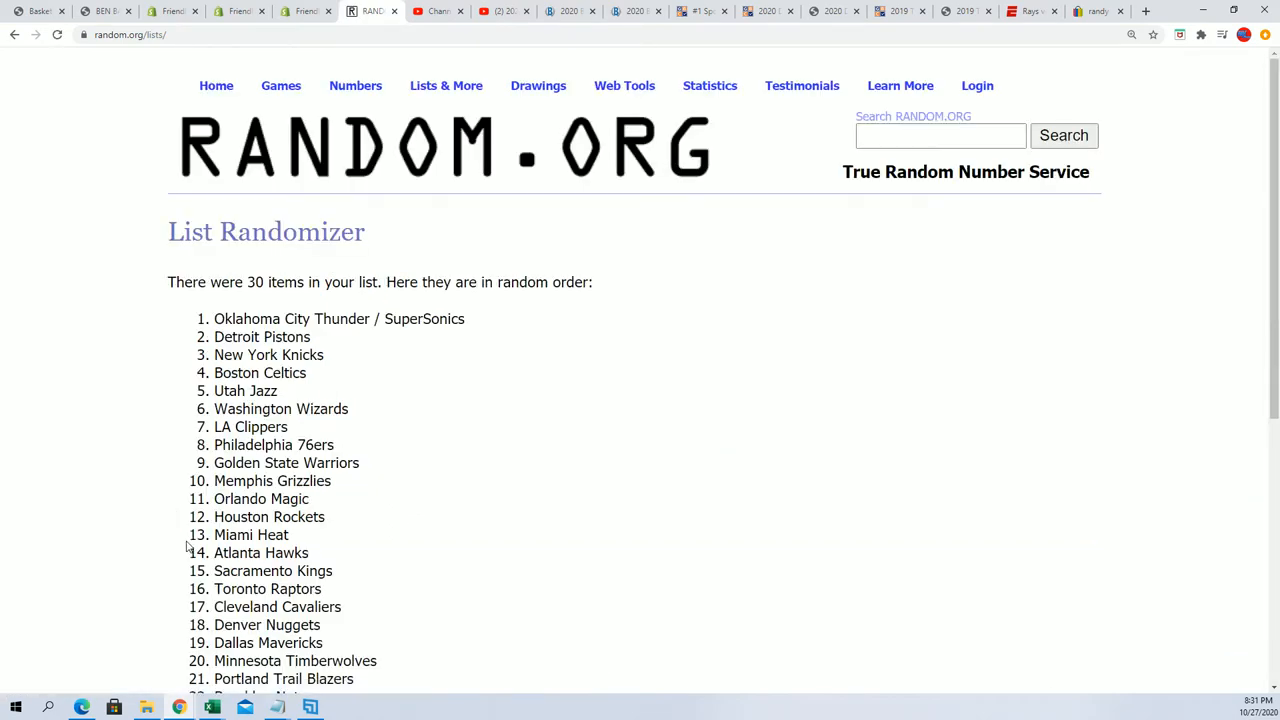
{"action": "scroll", "scroll_direction": "down", "scroll_amount": 3}
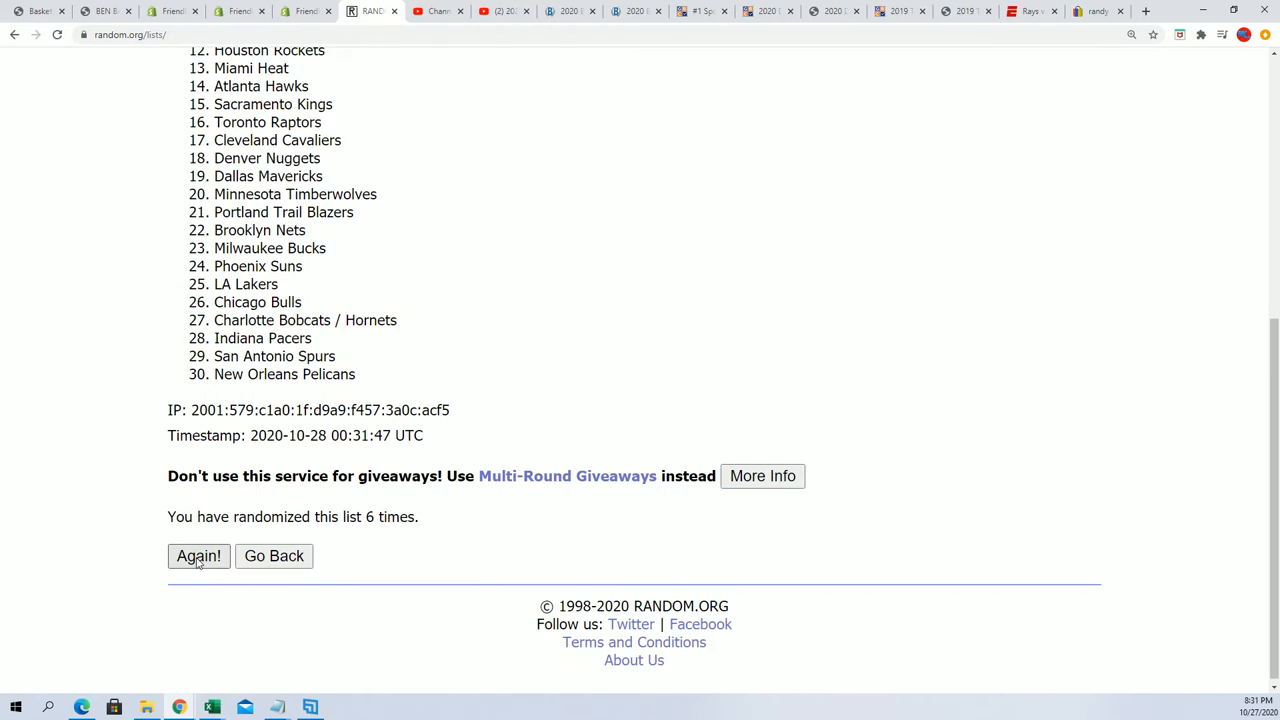
{"action": "left_click", "coordinate": [198, 556]}
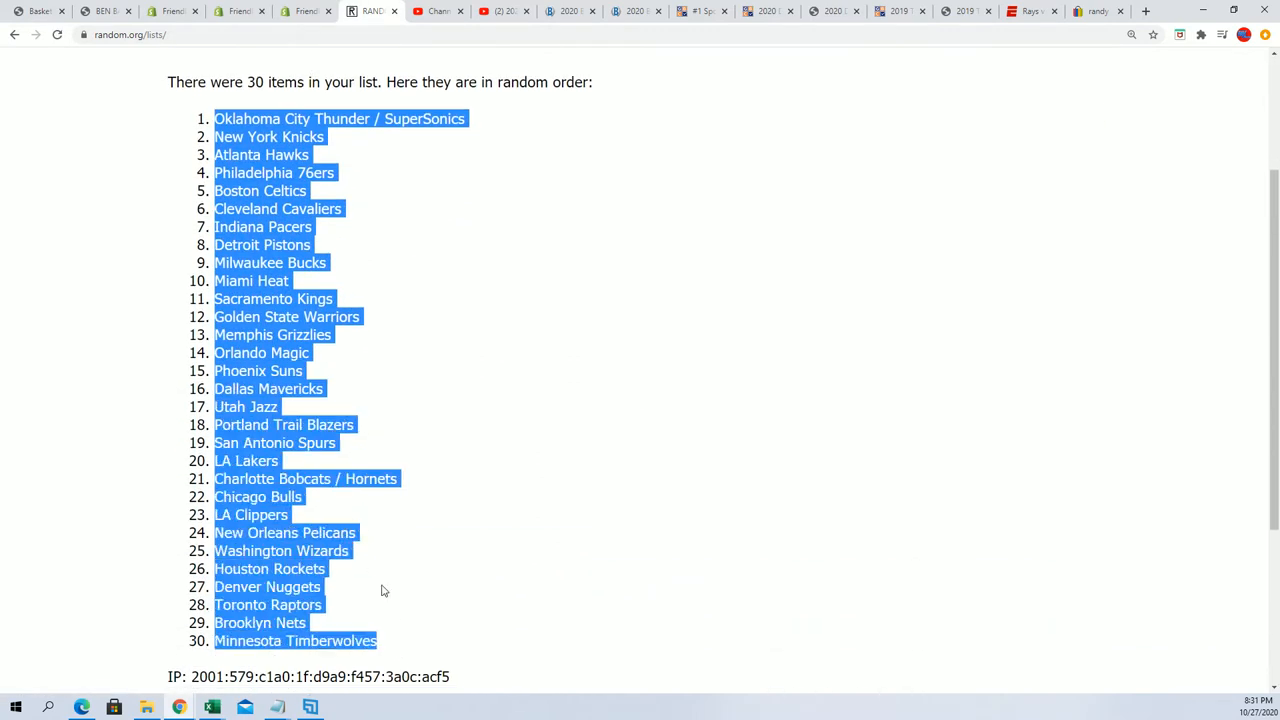
- Select and copy all 30 shuffled team names, then switch to the spreadsheet
{"action": "scroll", "scroll_direction": "down", "scroll_amount": 3}
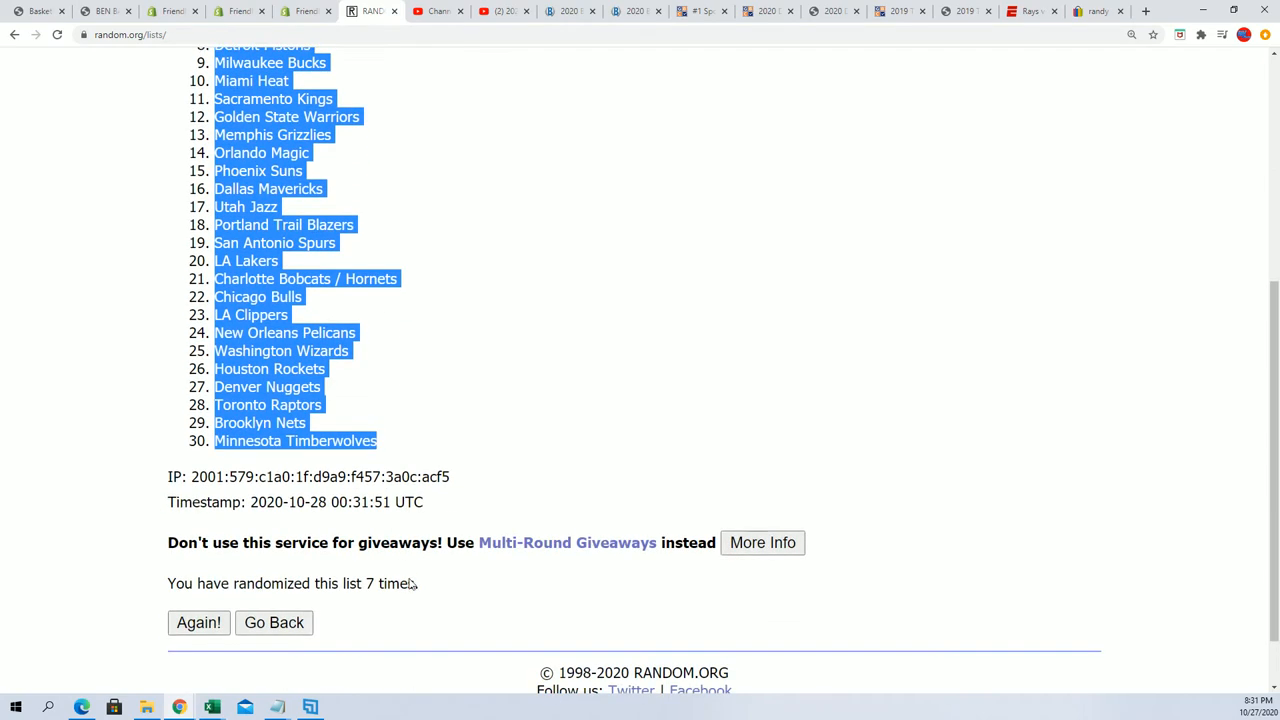
{"action": "scroll", "scroll_direction": "up", "scroll_amount": 3}
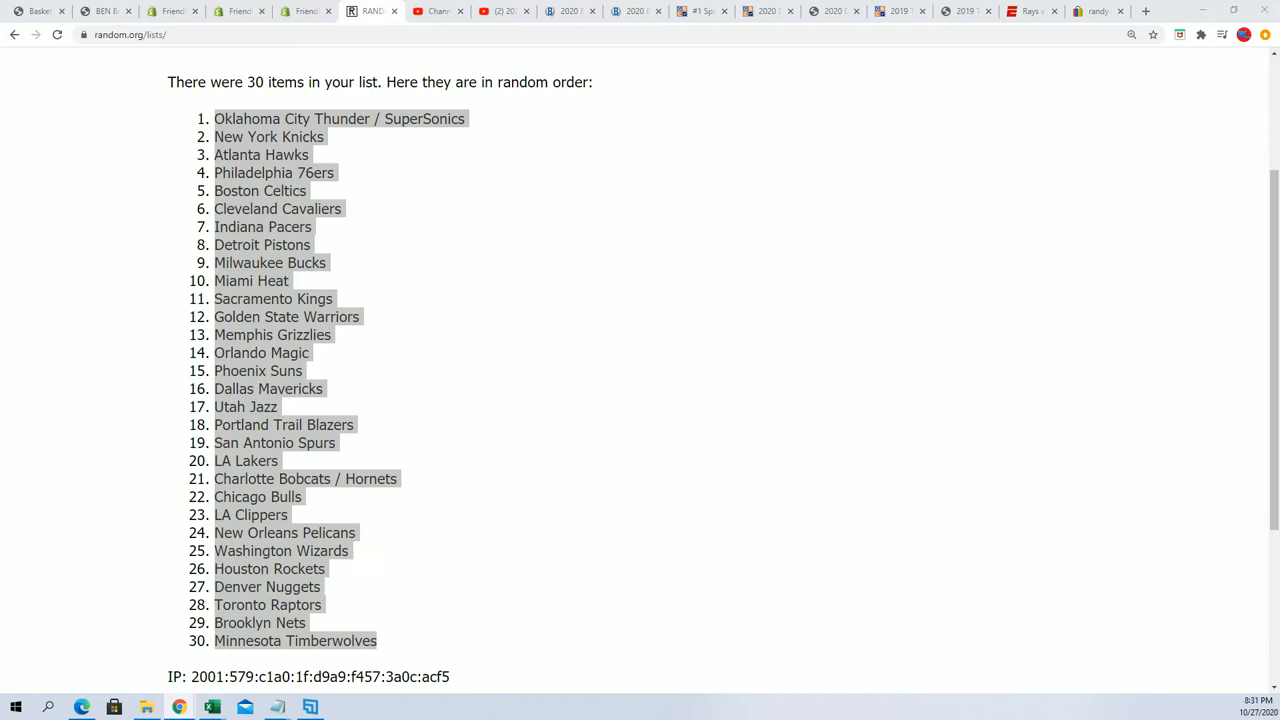
{"action": "left_click", "coordinate": [212, 708]}
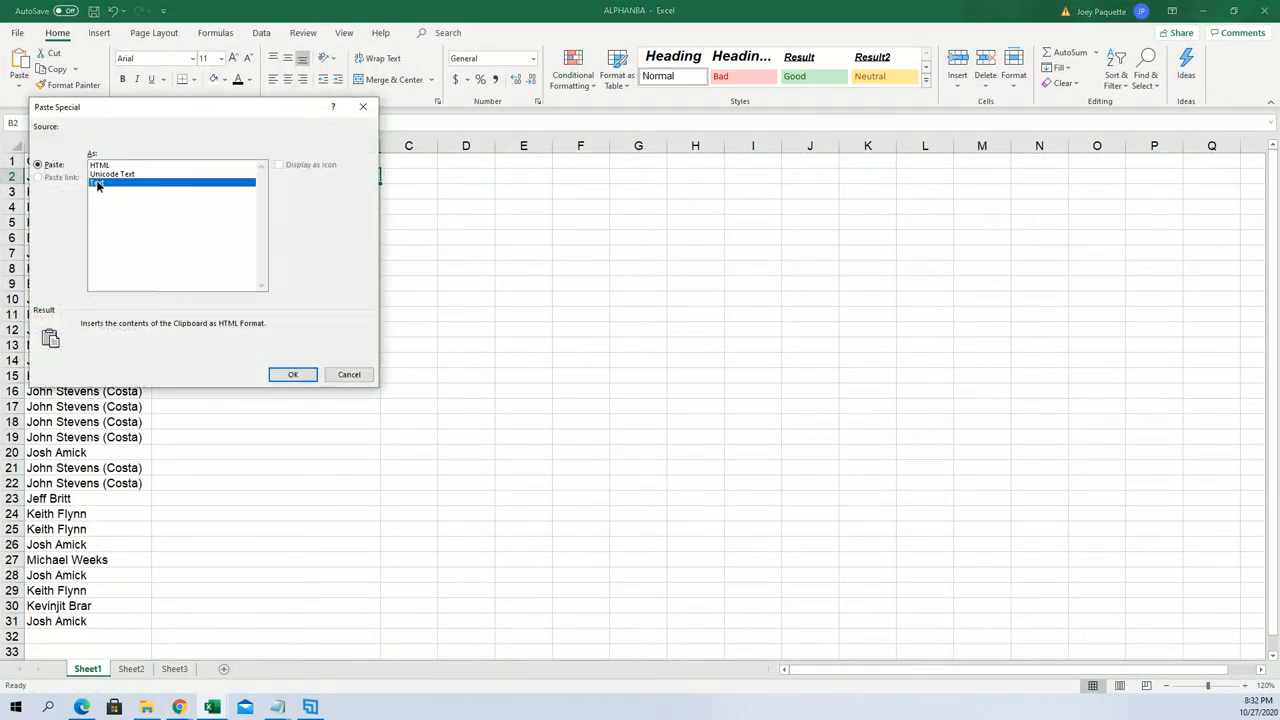
- Paste the 30 team names as plain text into column B from B2 and check pairings like LA Lakers
{"action": "left_click", "coordinate": [292, 374]}
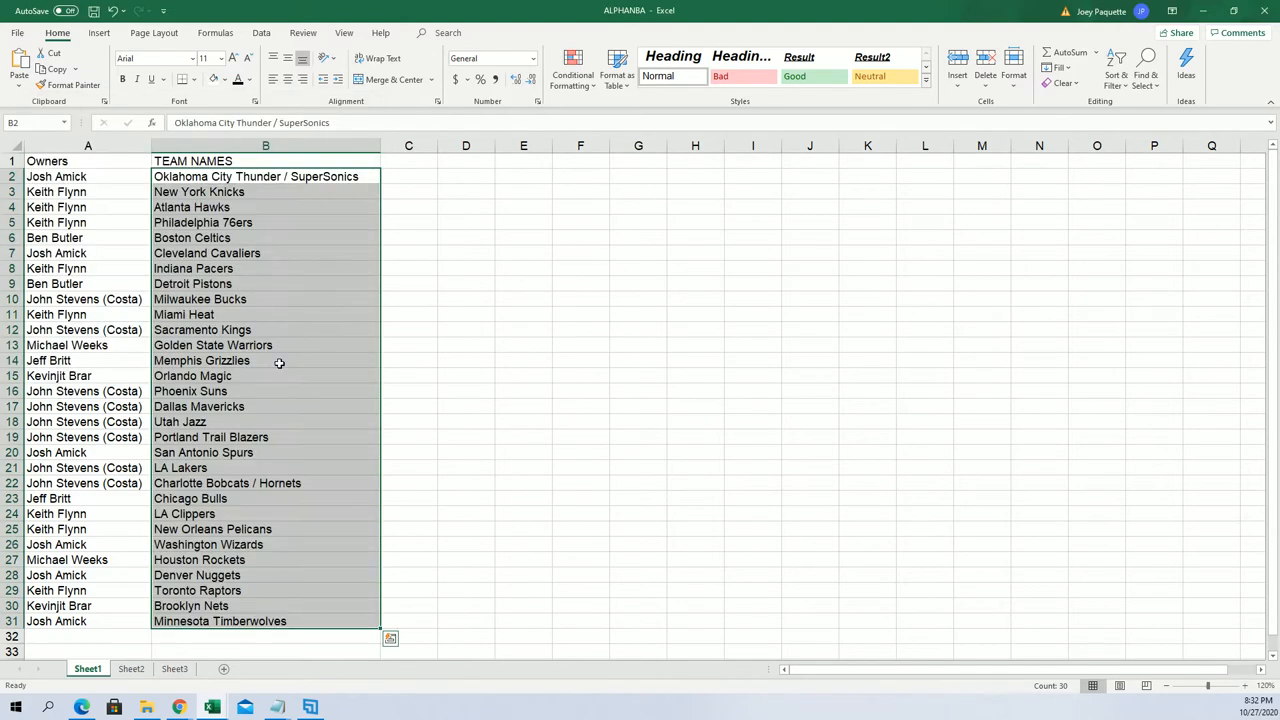
{"action": "mouse_move", "coordinate": [124, 544]}
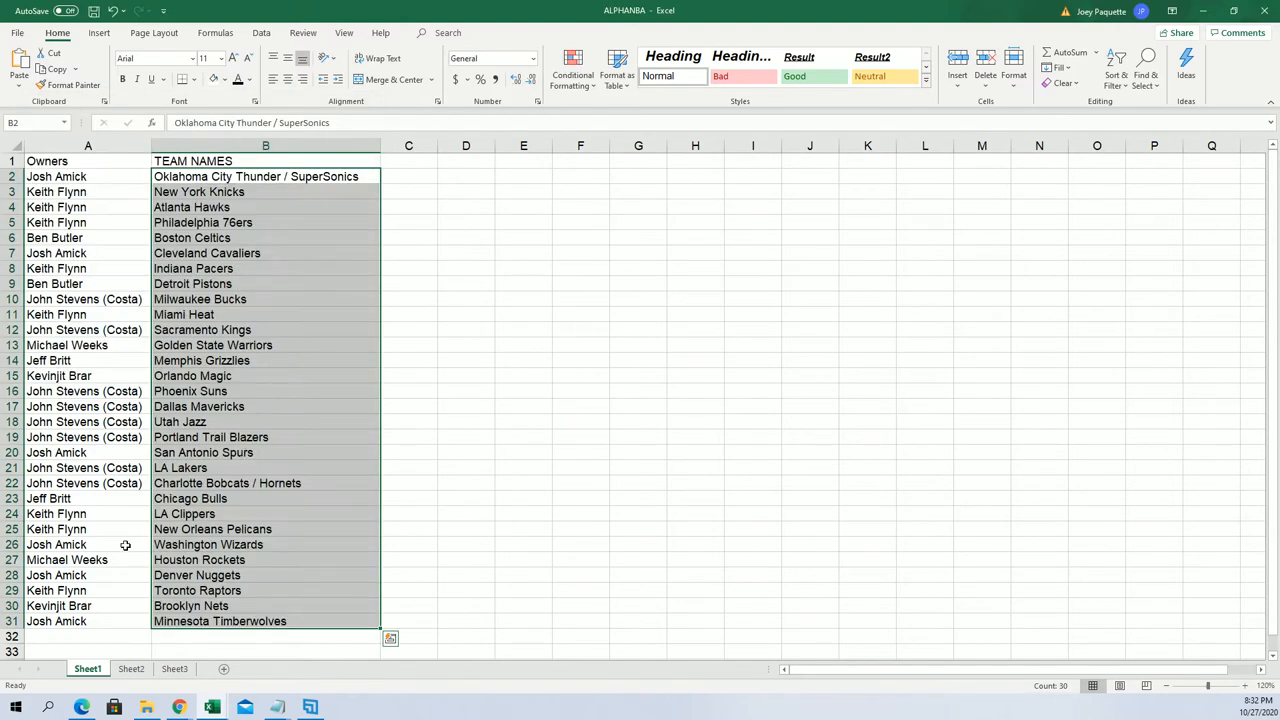
{"action": "left_click", "coordinate": [264, 468]}
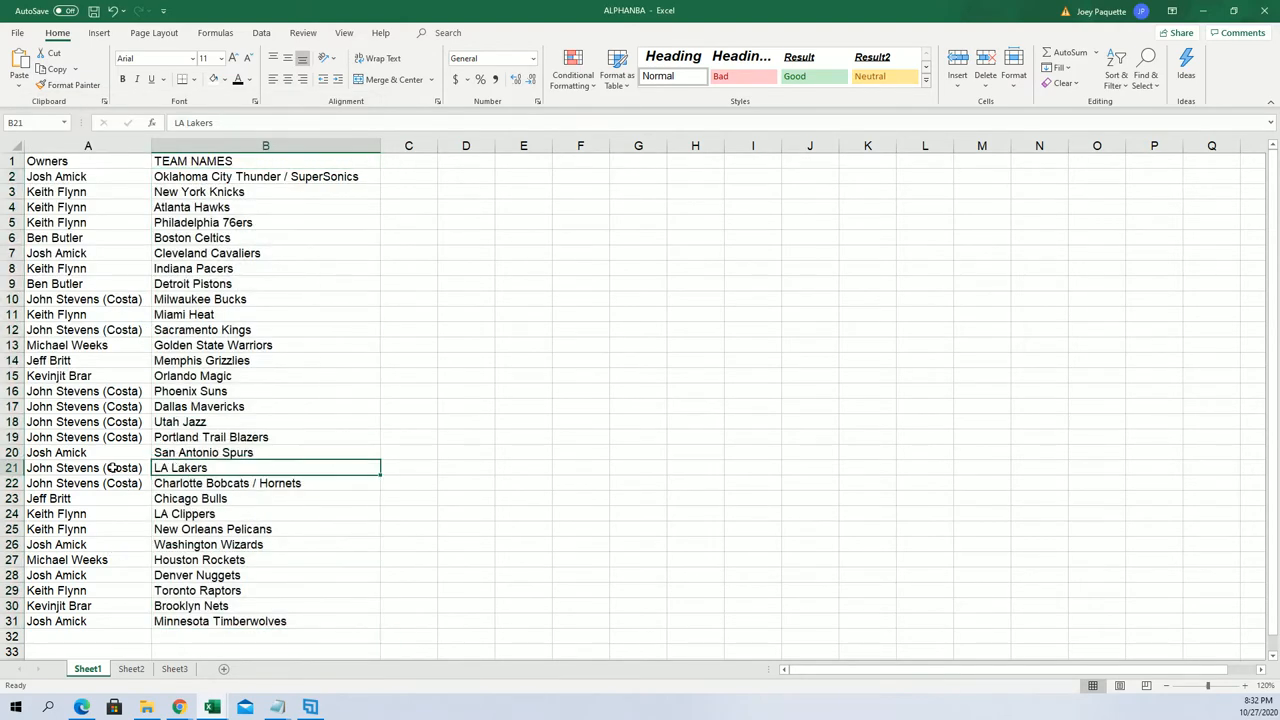
{"action": "mouse_move", "coordinate": [120, 520]}
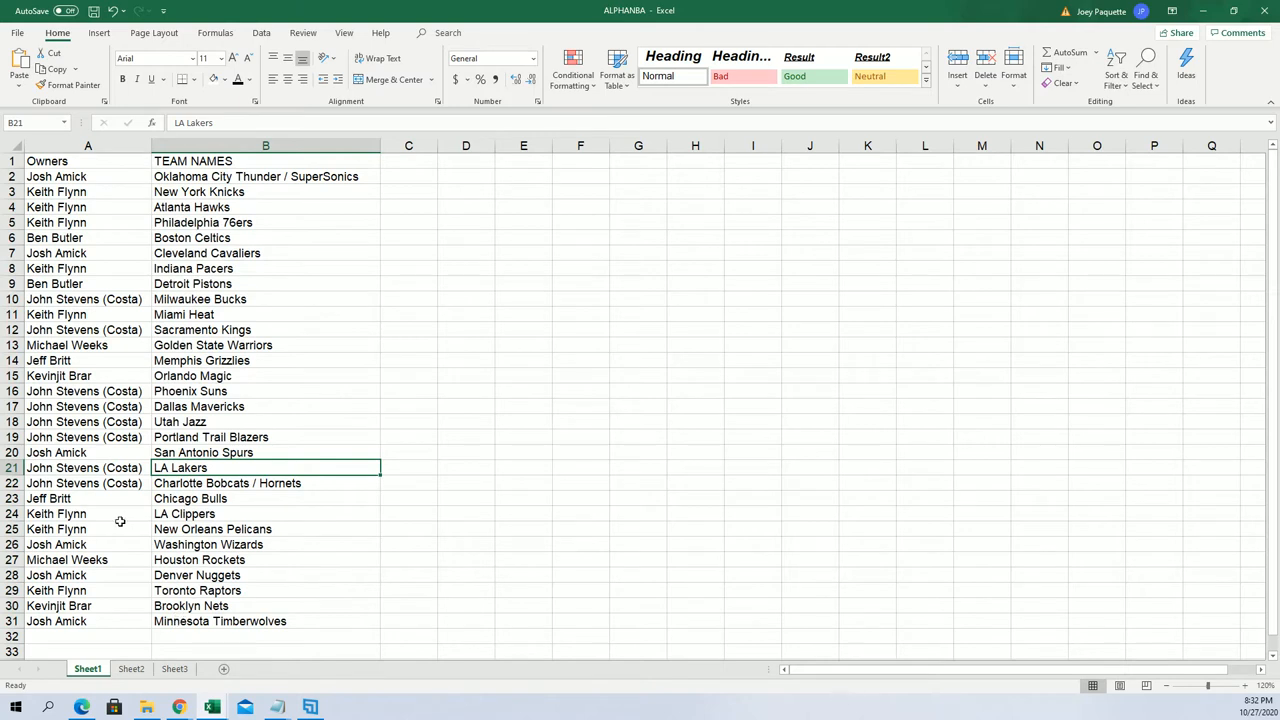
{"action": "left_click", "coordinate": [88, 528]}
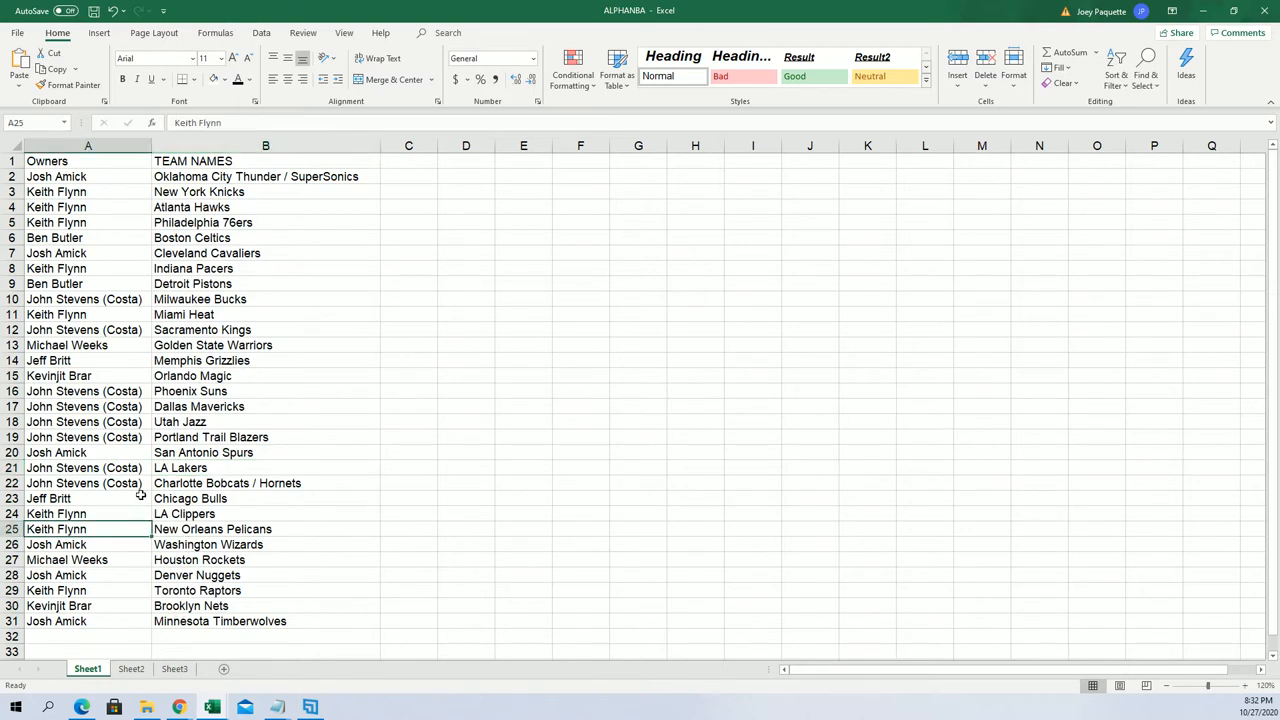
{"action": "left_click", "coordinate": [88, 192]}
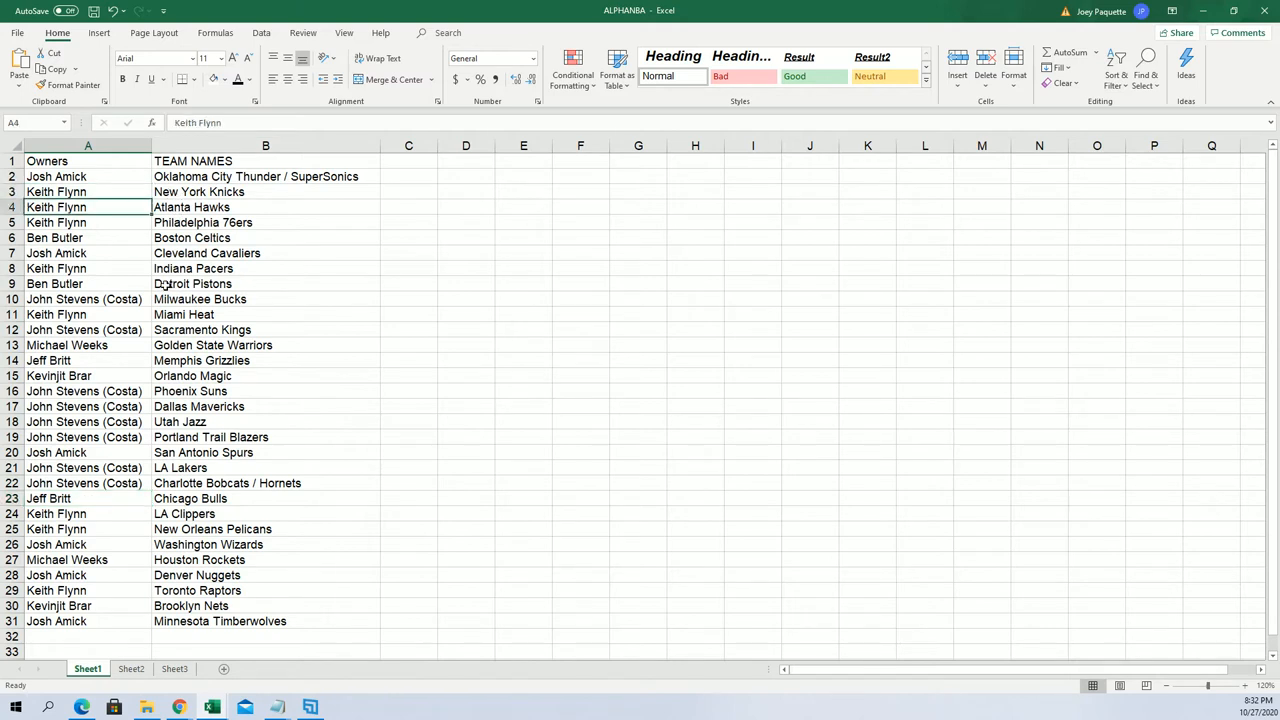
{"action": "mouse_move", "coordinate": [190, 216]}
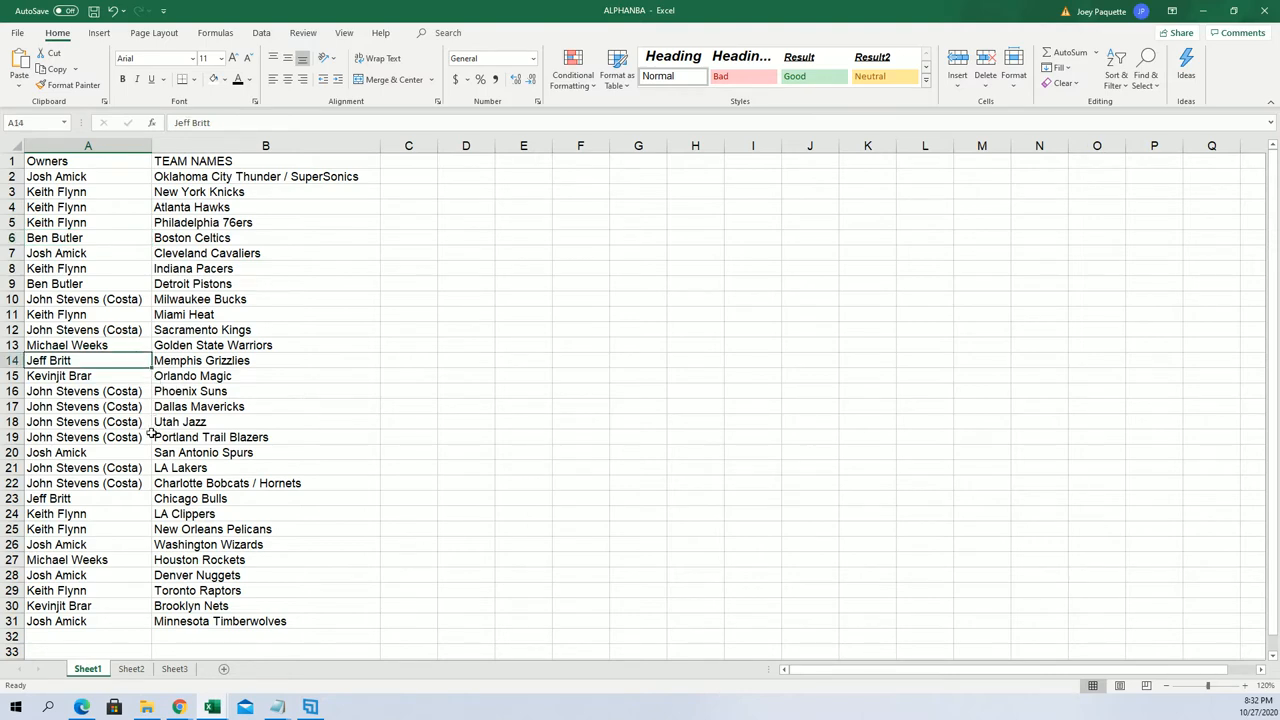
{"action": "mouse_move", "coordinate": [244, 478]}
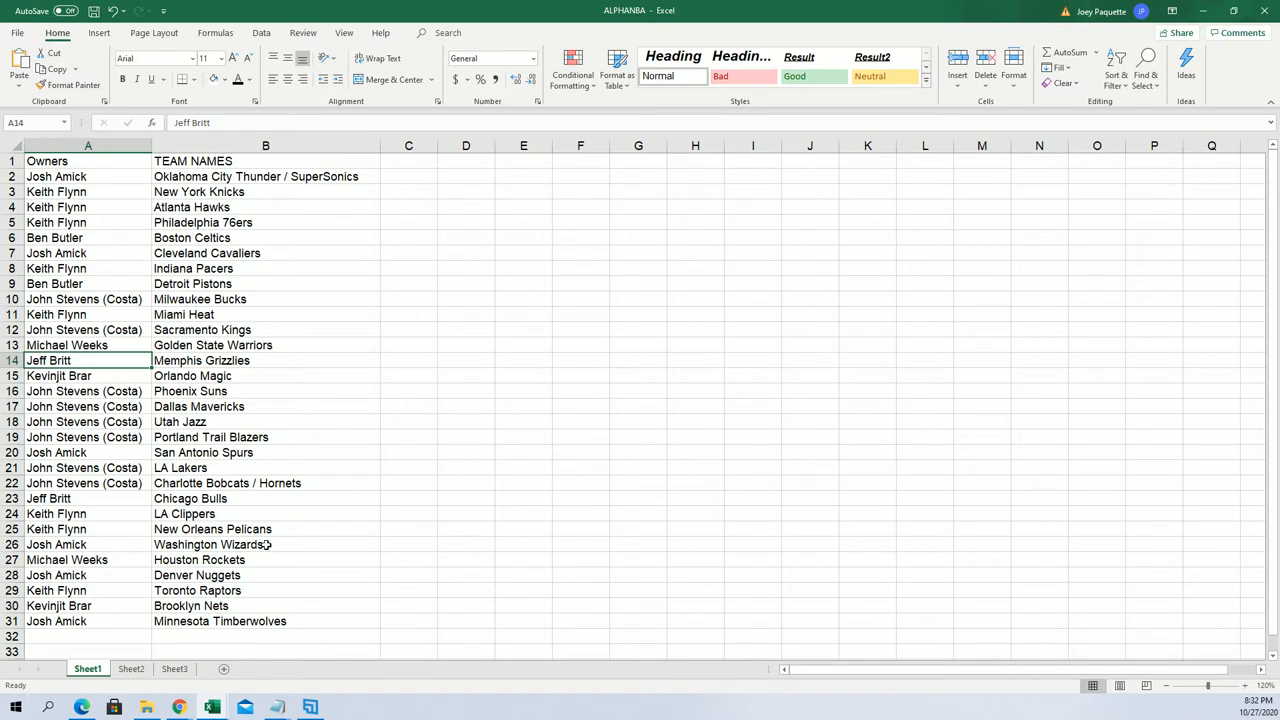
{"action": "mouse_move", "coordinate": [304, 608]}
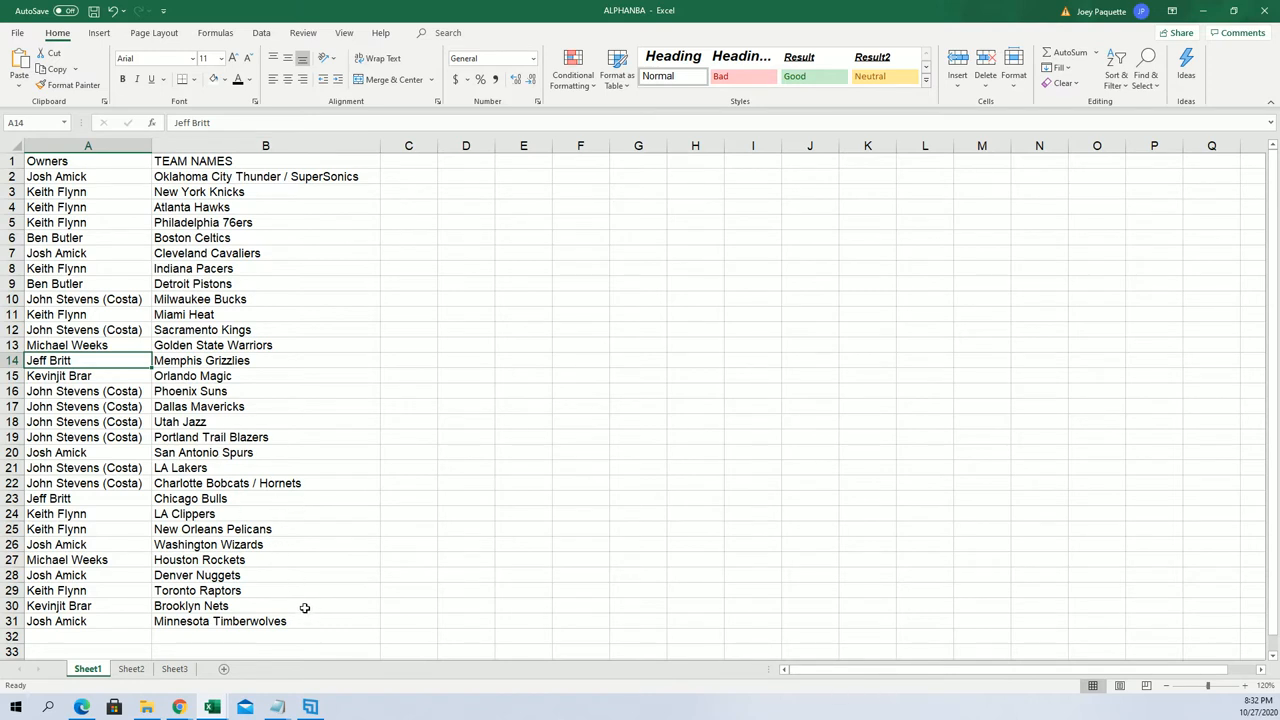
{"action": "mouse_move", "coordinate": [110, 320]}
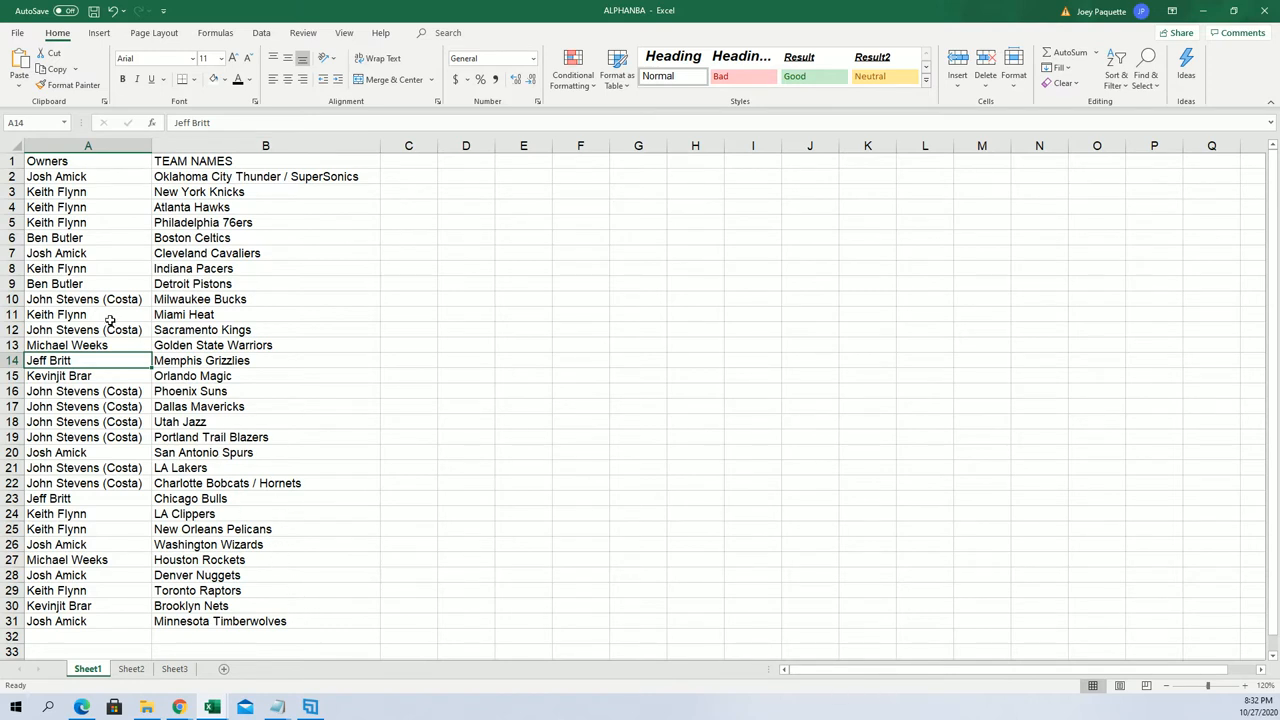
{"action": "left_click", "coordinate": [88, 314]}
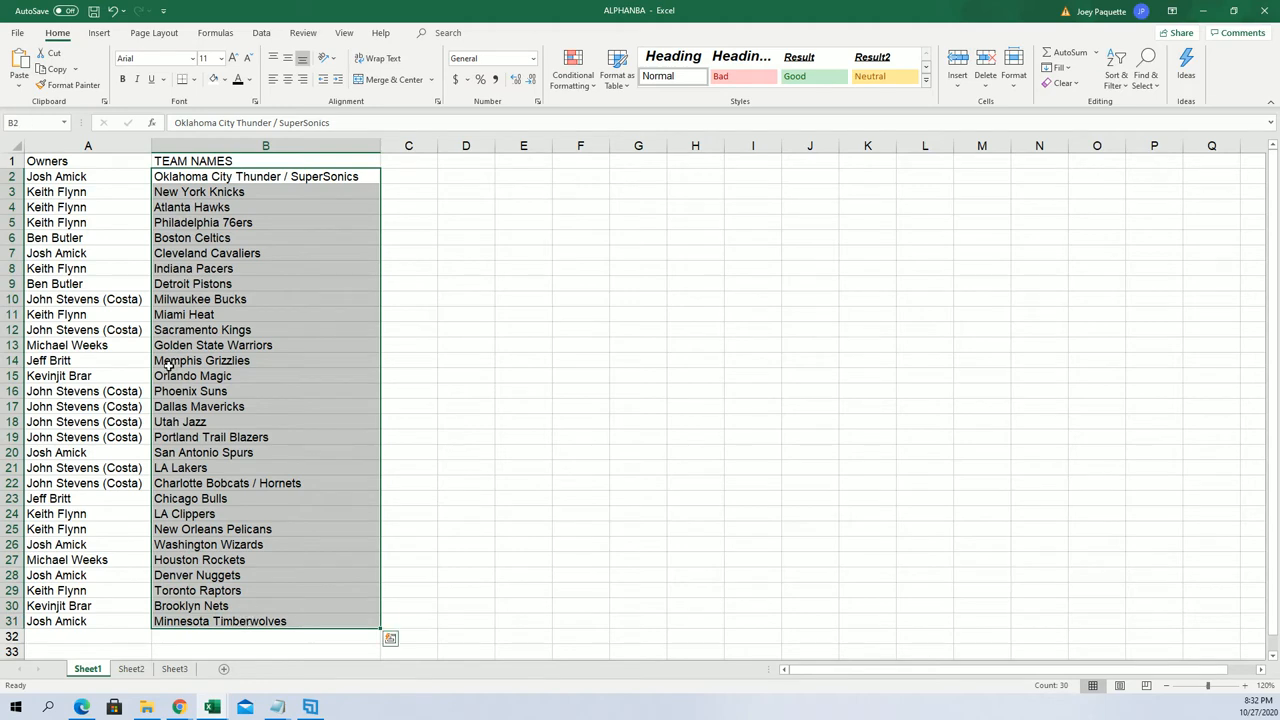
- Sort the owner–team rows A to Z by team name with expanded selection, Atlanta Hawks first
{"action": "left_click", "coordinate": [1116, 68]}
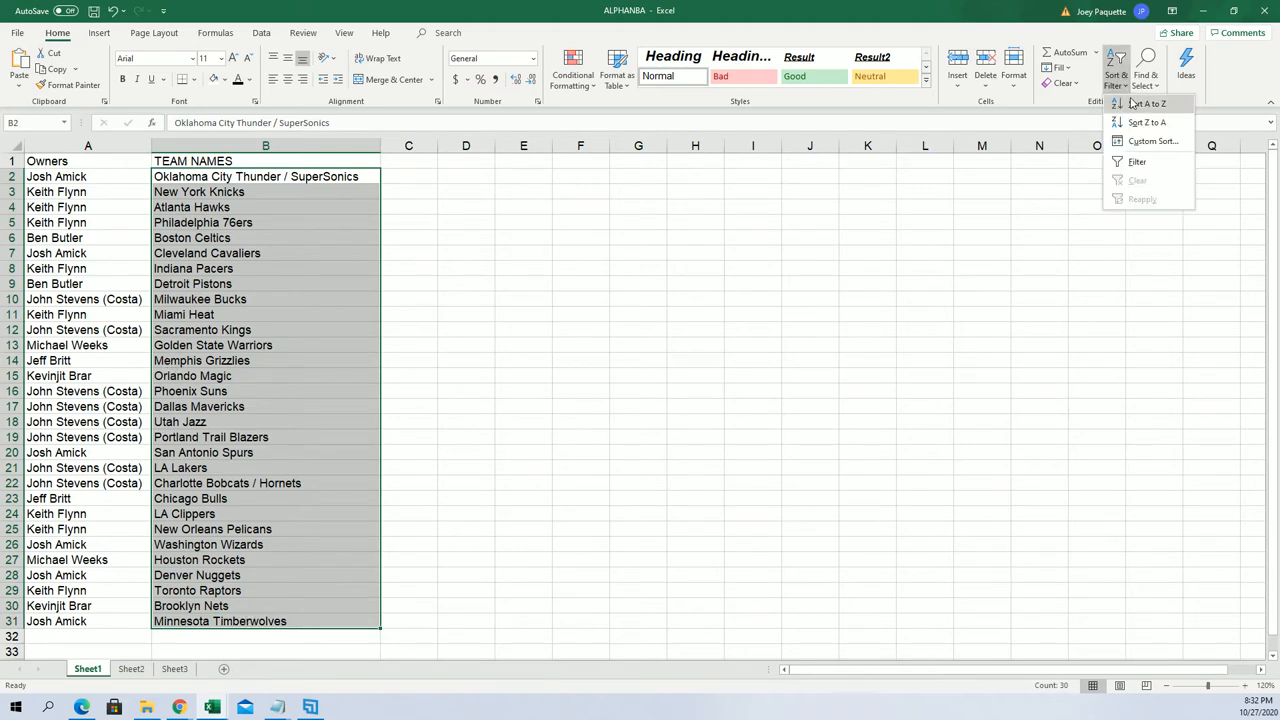
{"action": "left_click", "coordinate": [1148, 104]}
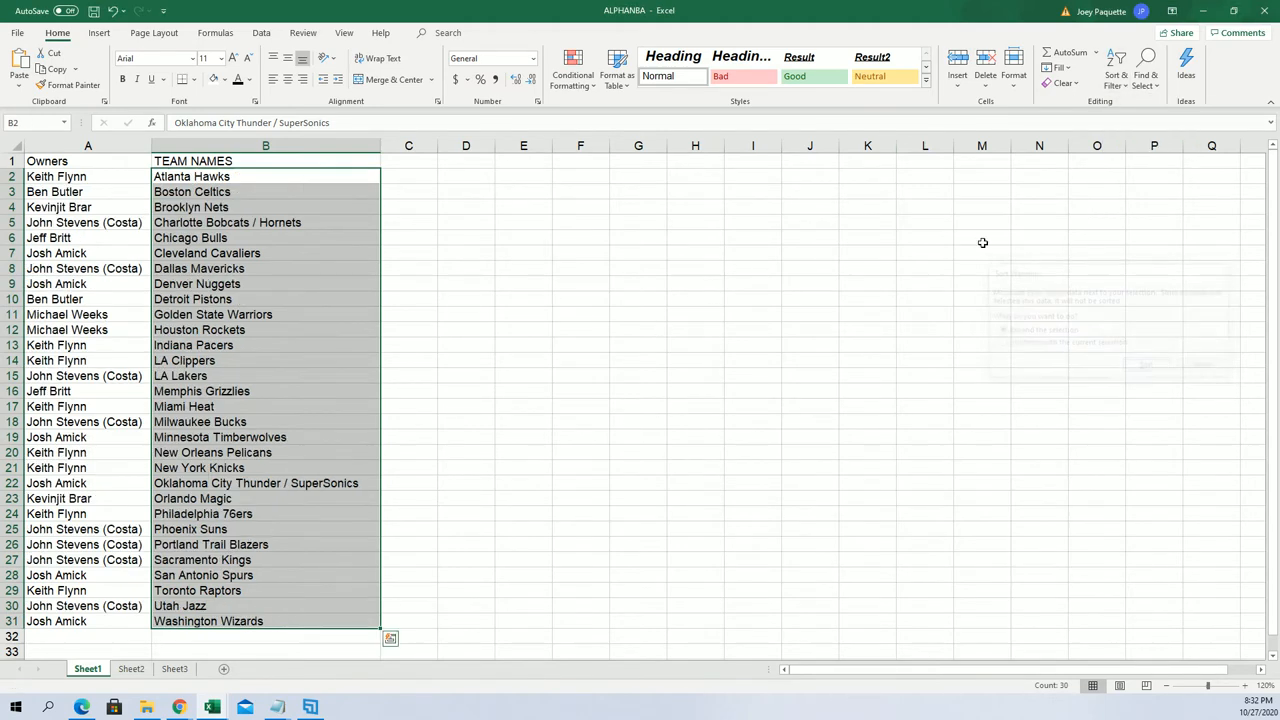
{"action": "left_click", "coordinate": [580, 452]}
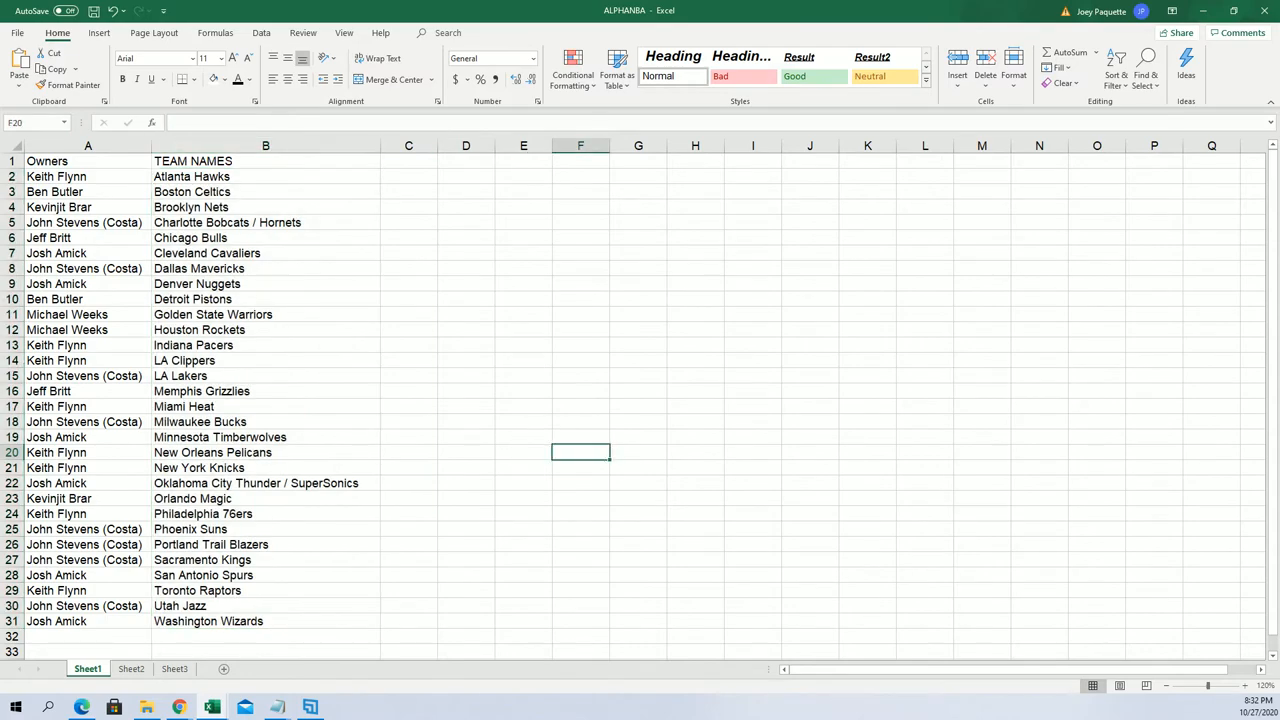